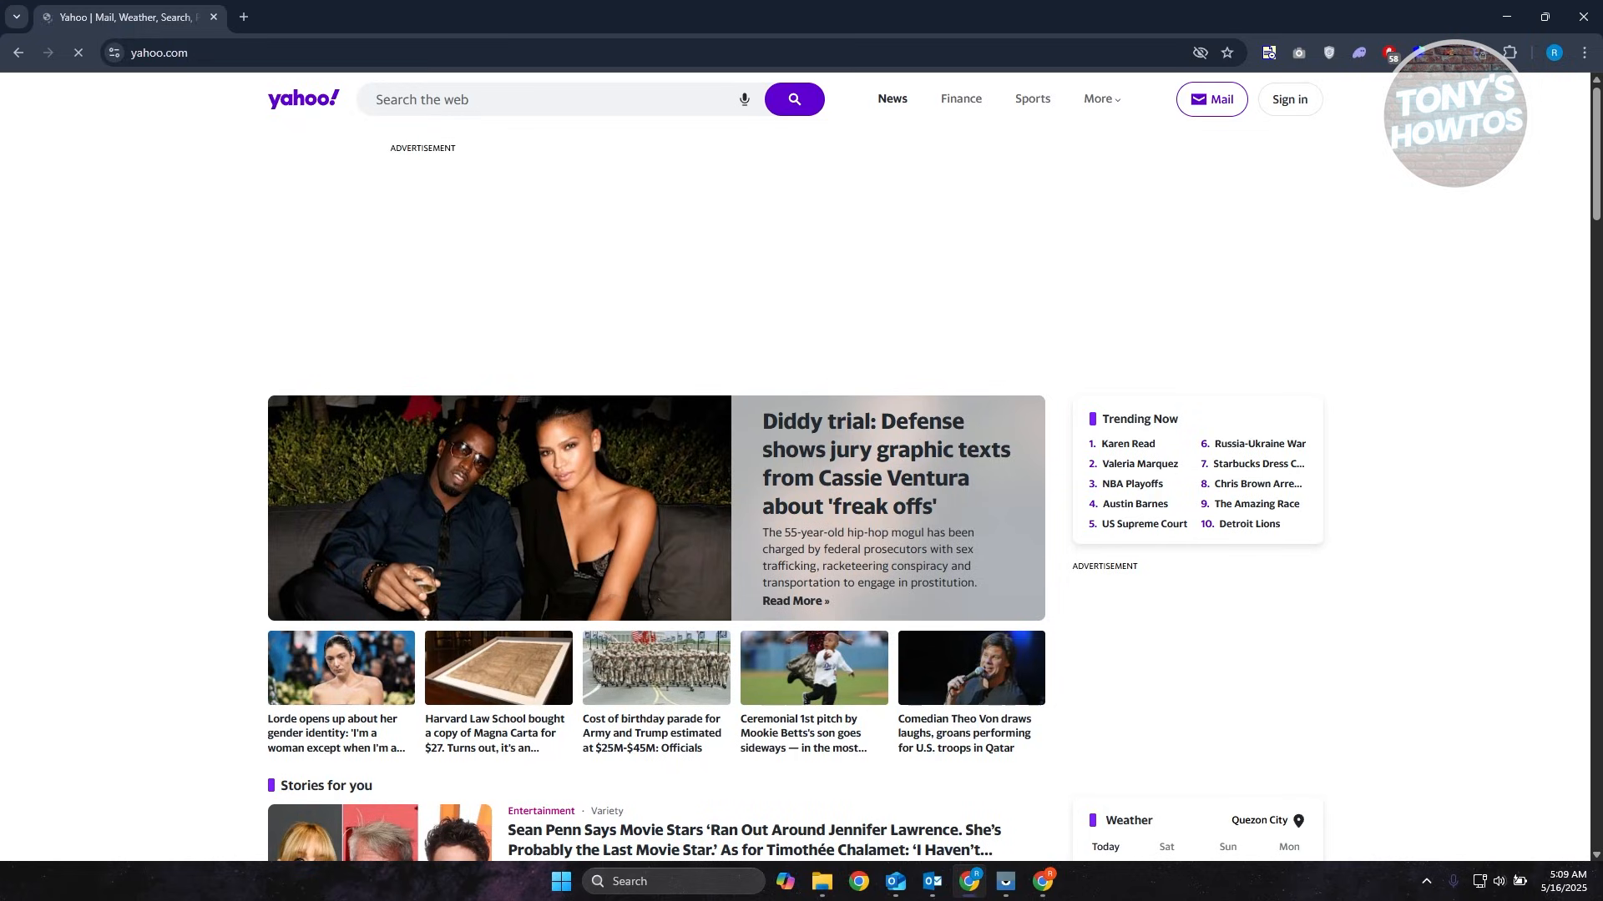
mouse_move(1169, 204)
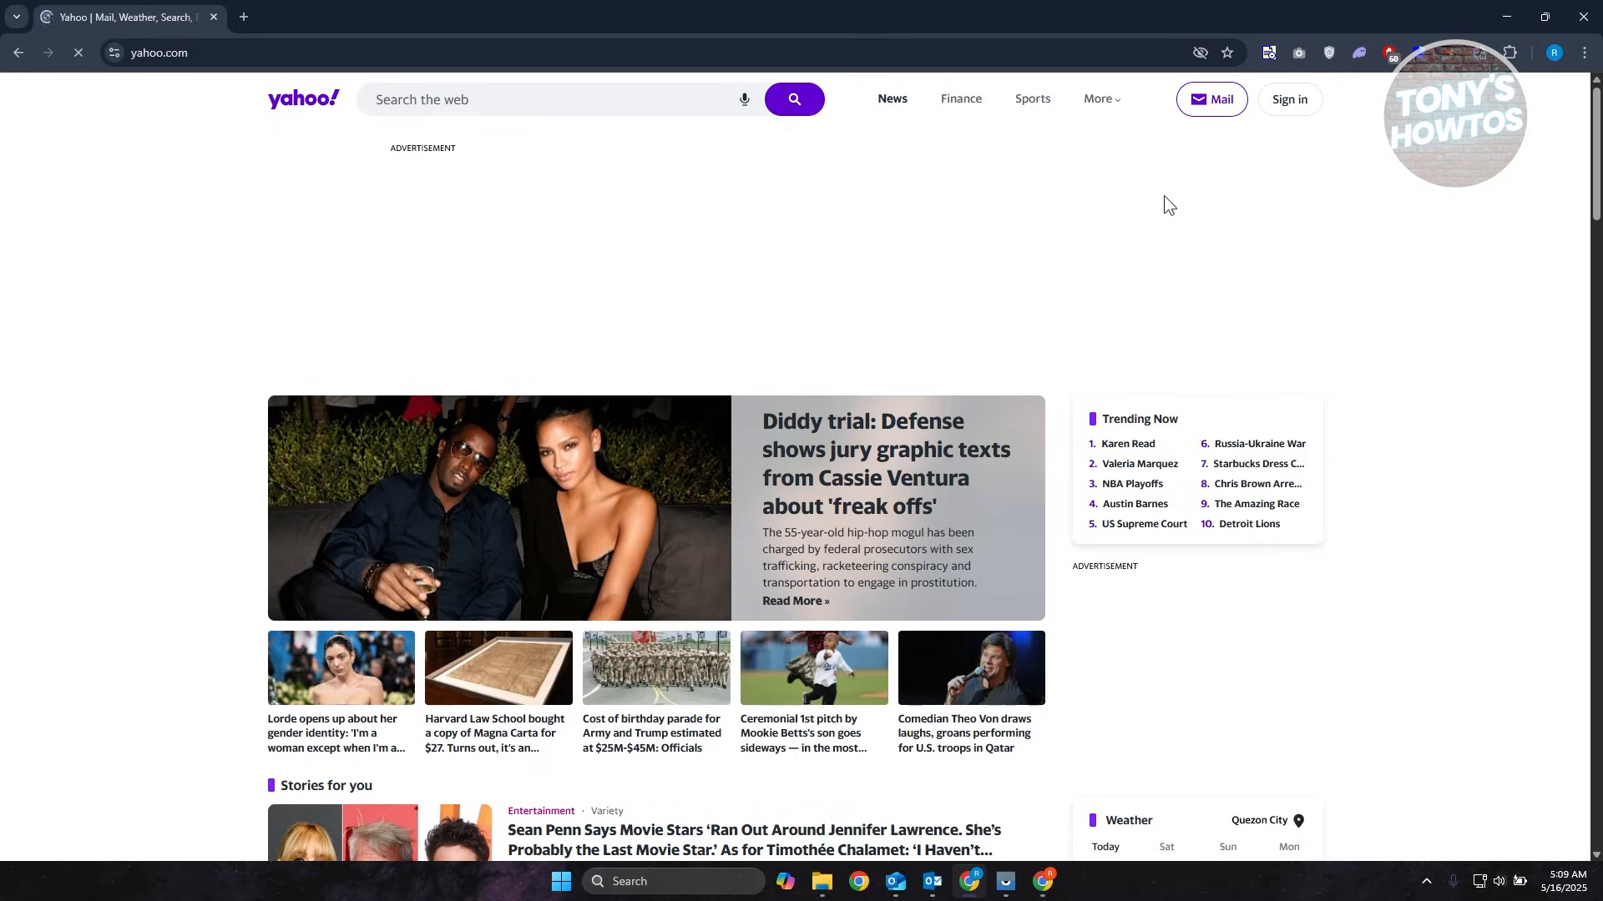
Go to the Yahoo account sign-in page from the homepage.
click(1289, 98)
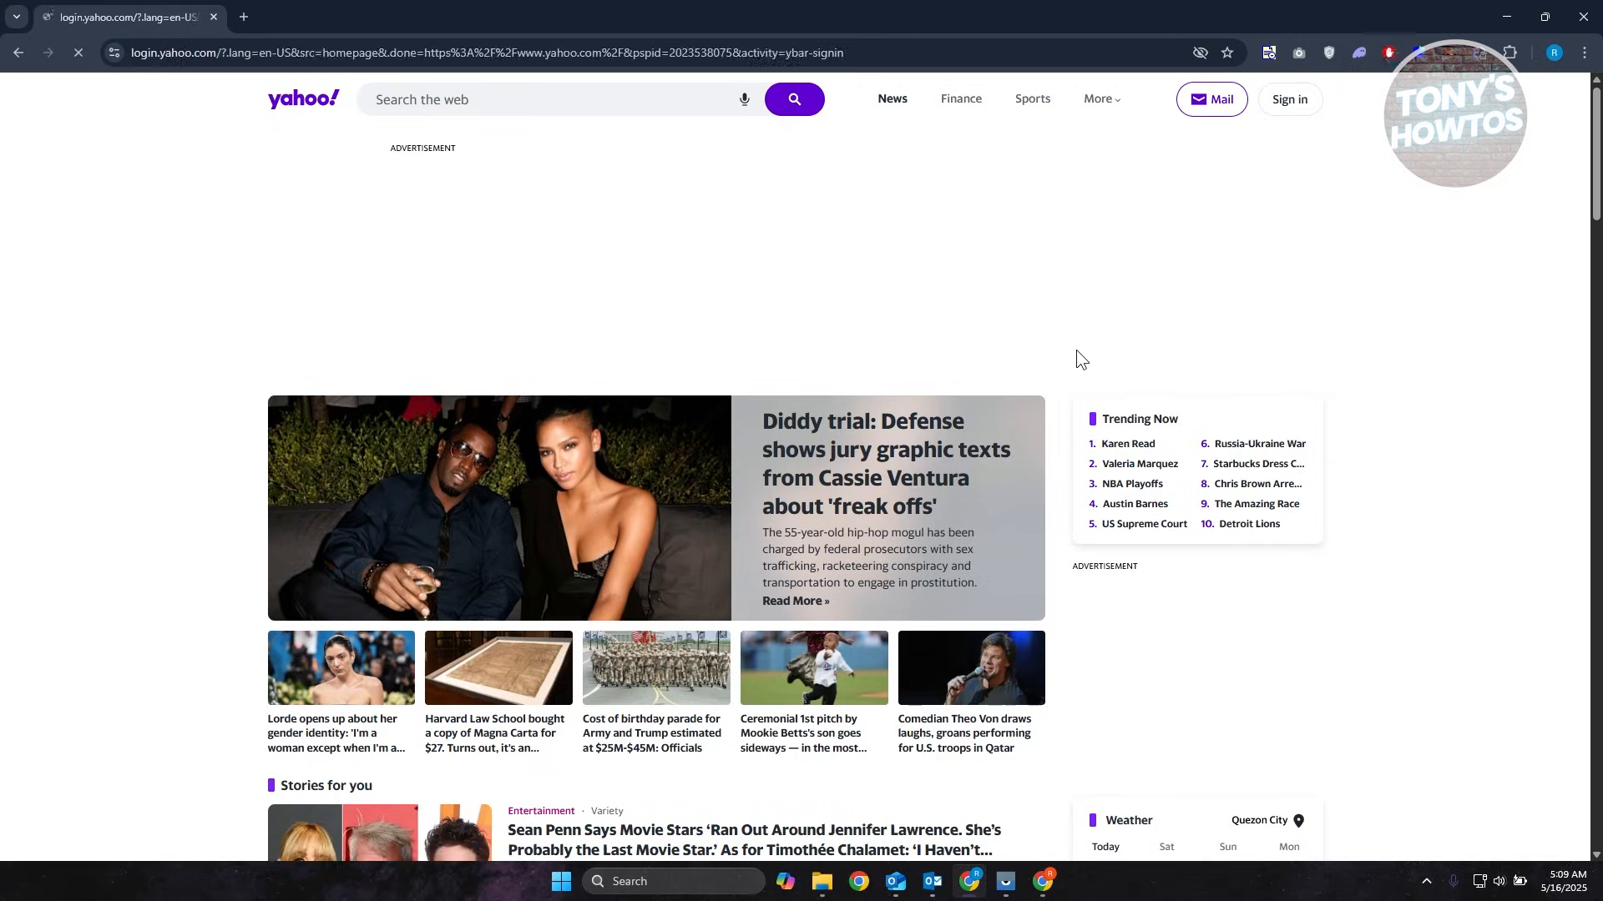
Enter the saved account email in the sign-in form and continue to the robot check.
click(1289, 99)
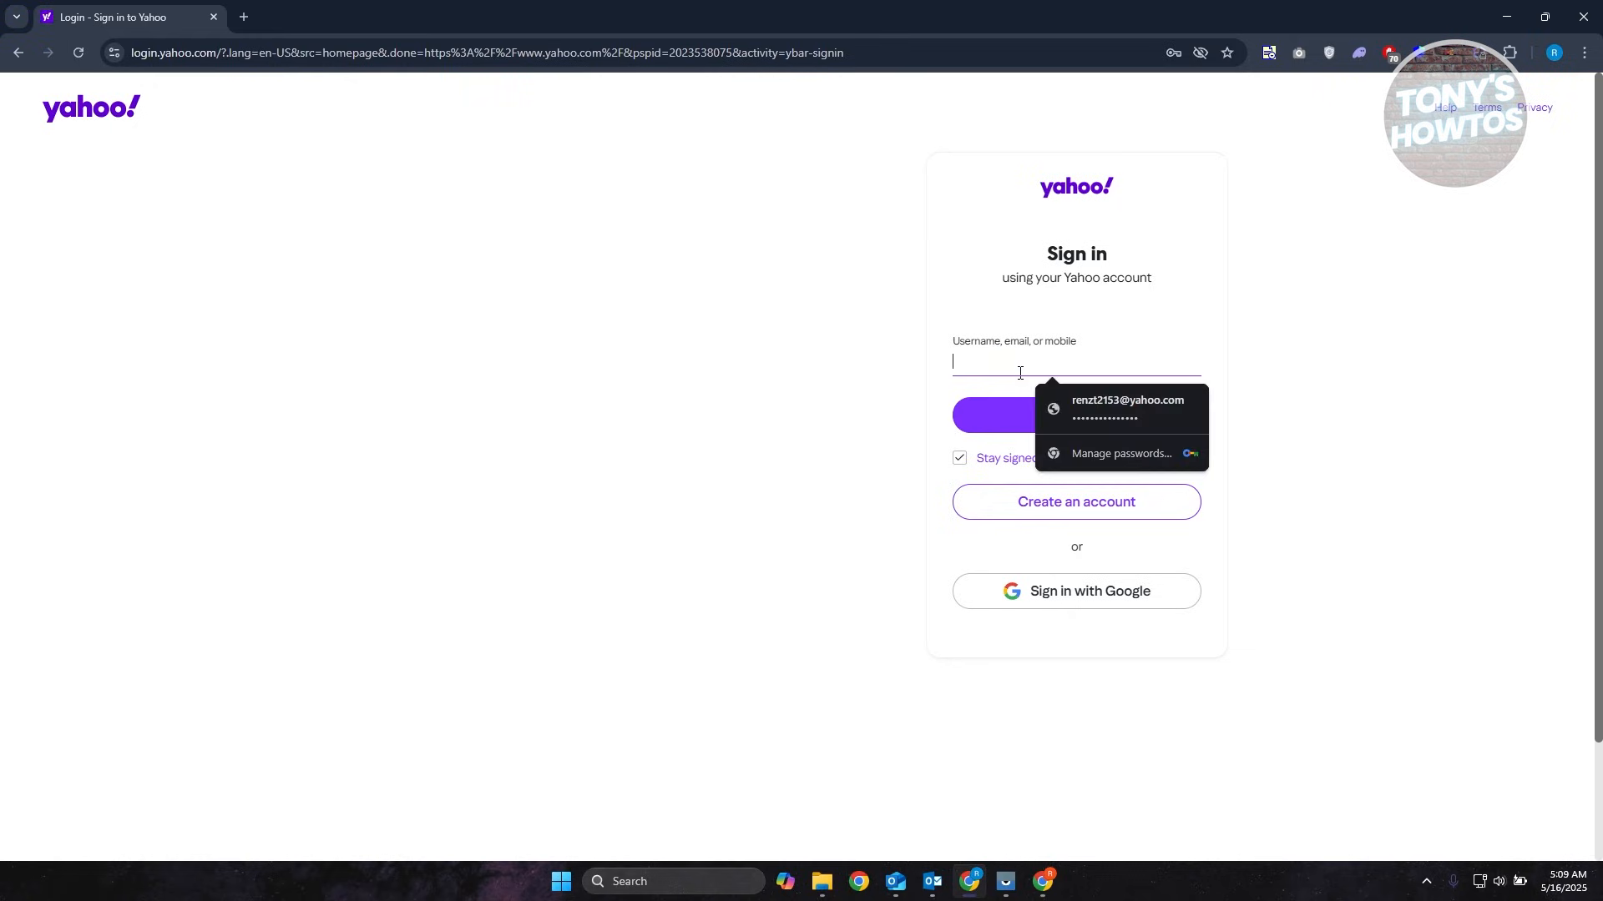
click(1127, 399)
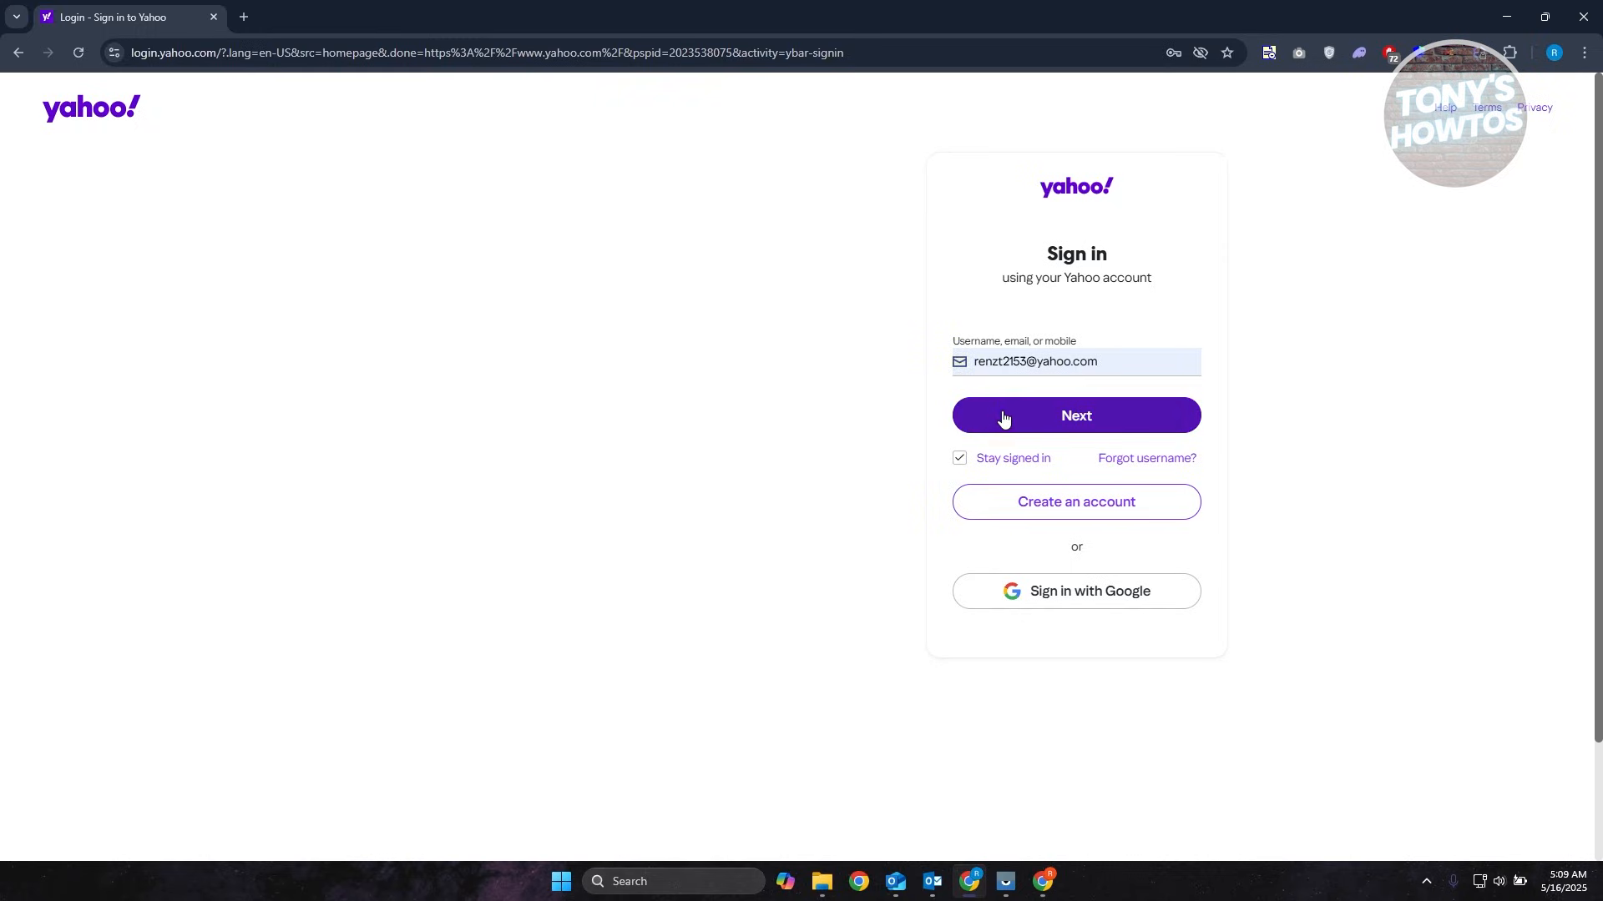
click(1075, 416)
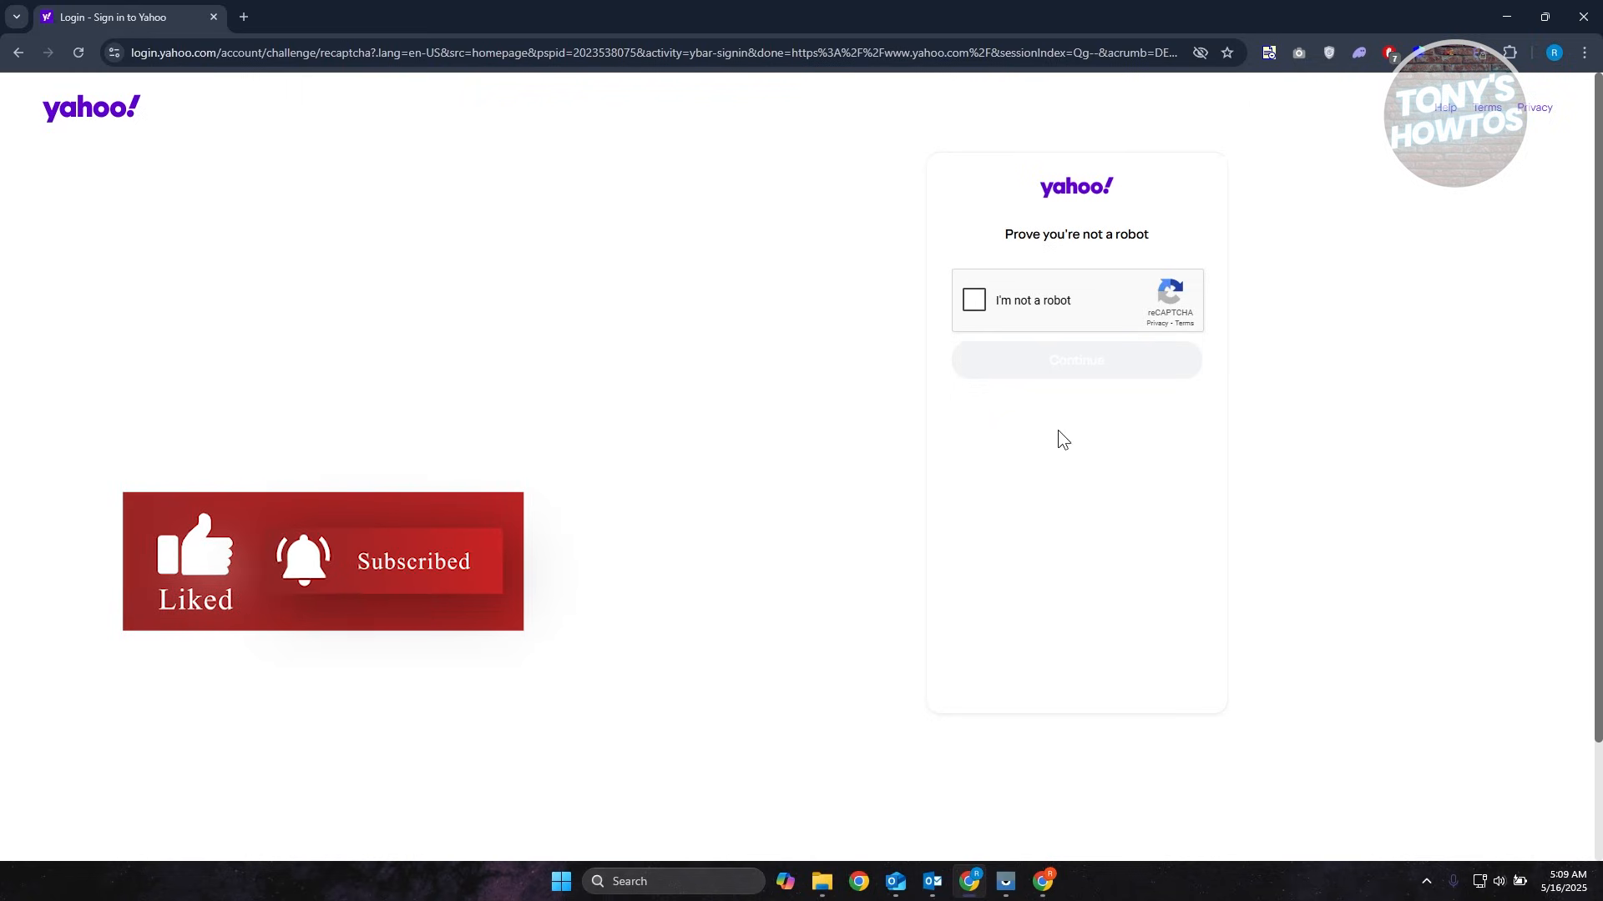
Complete the not-a-robot check by verifying the traffic-light images and continue to the password step.
click(972, 299)
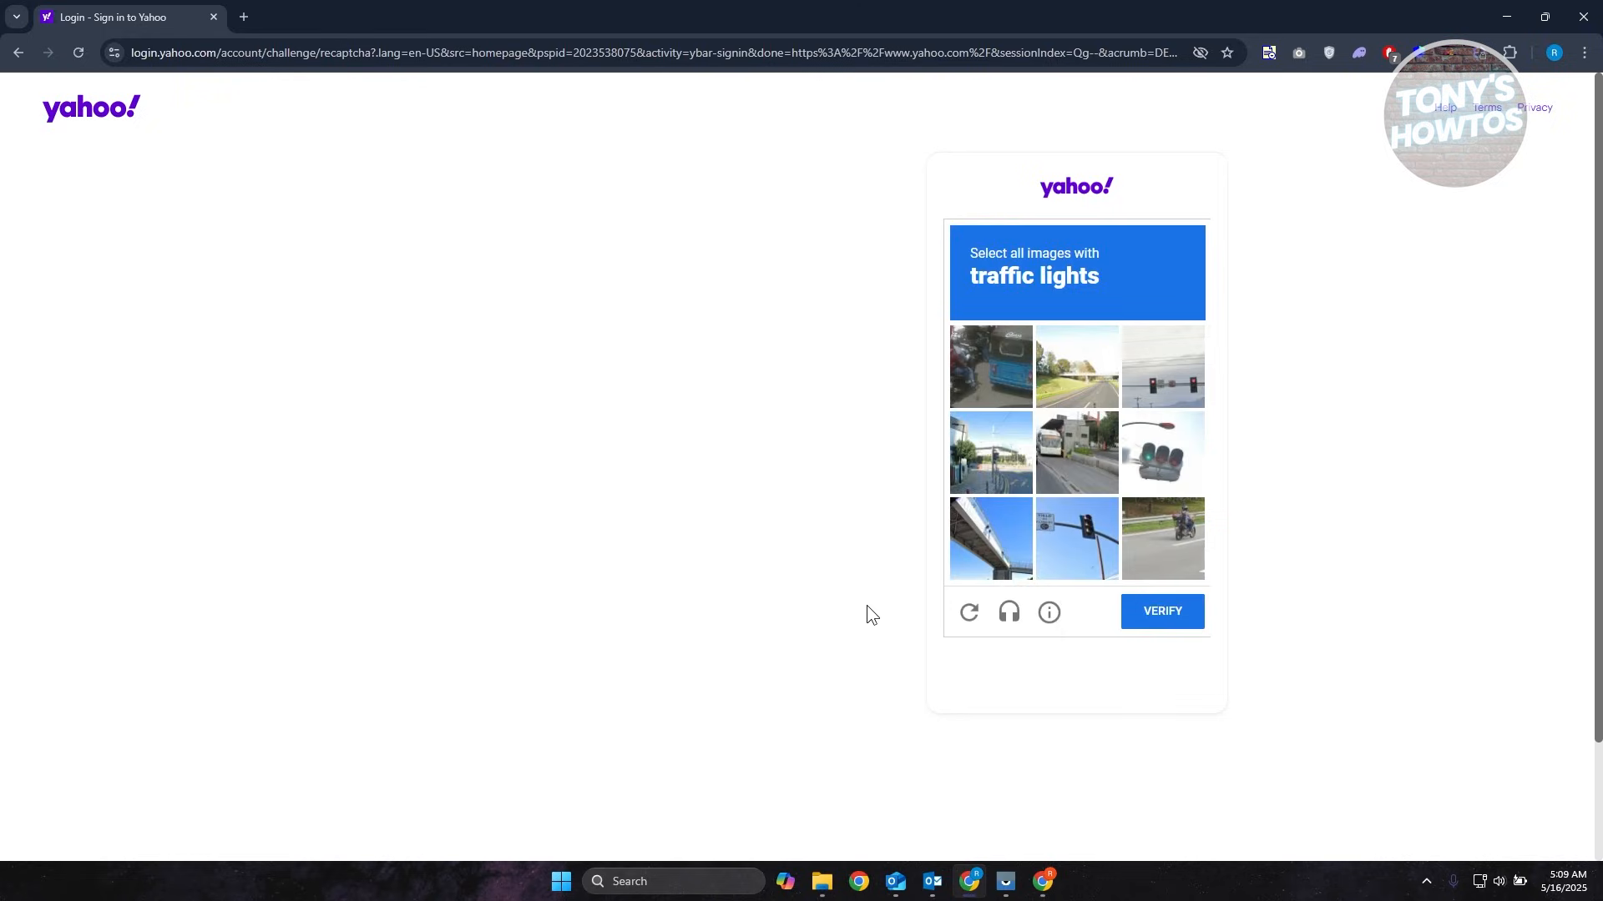
mouse_move(1109, 434)
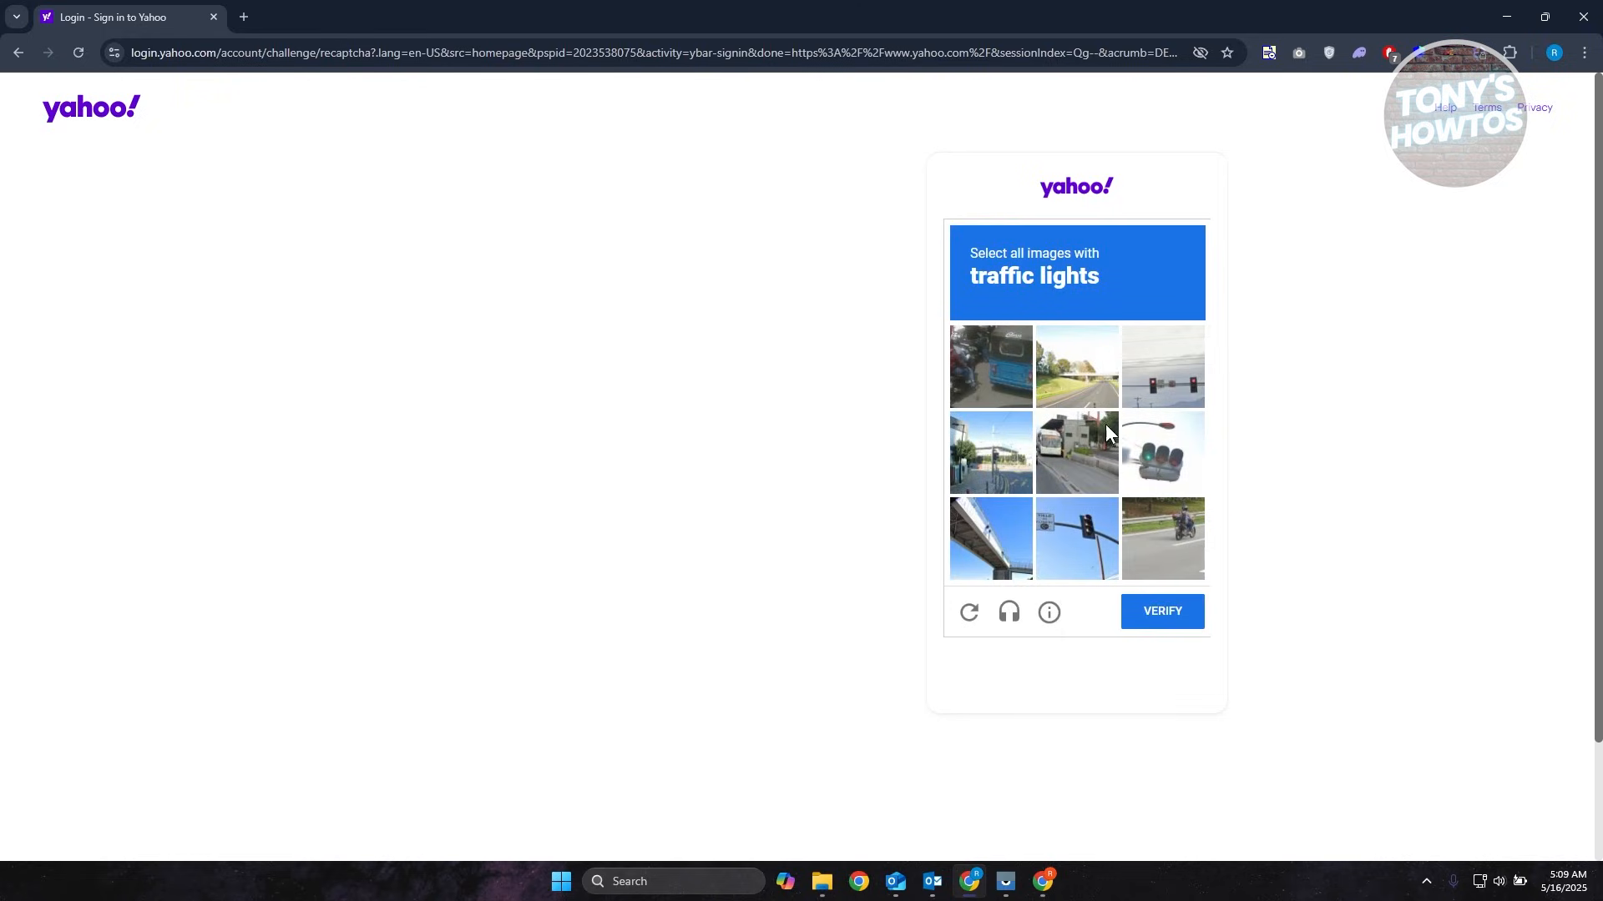
click(1162, 453)
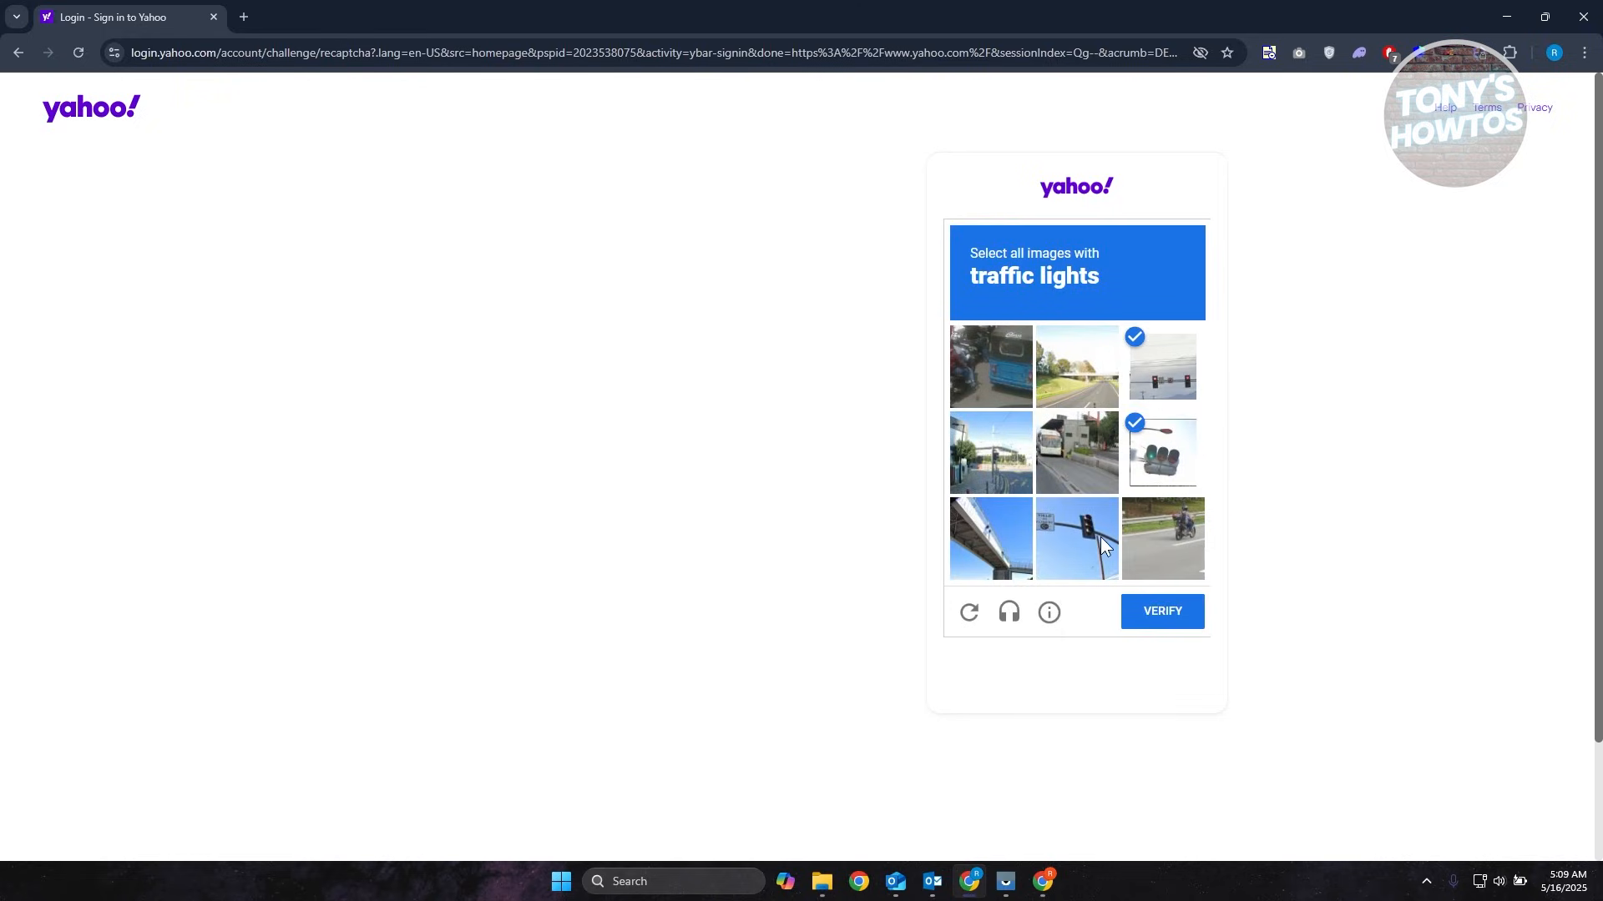
click(1075, 539)
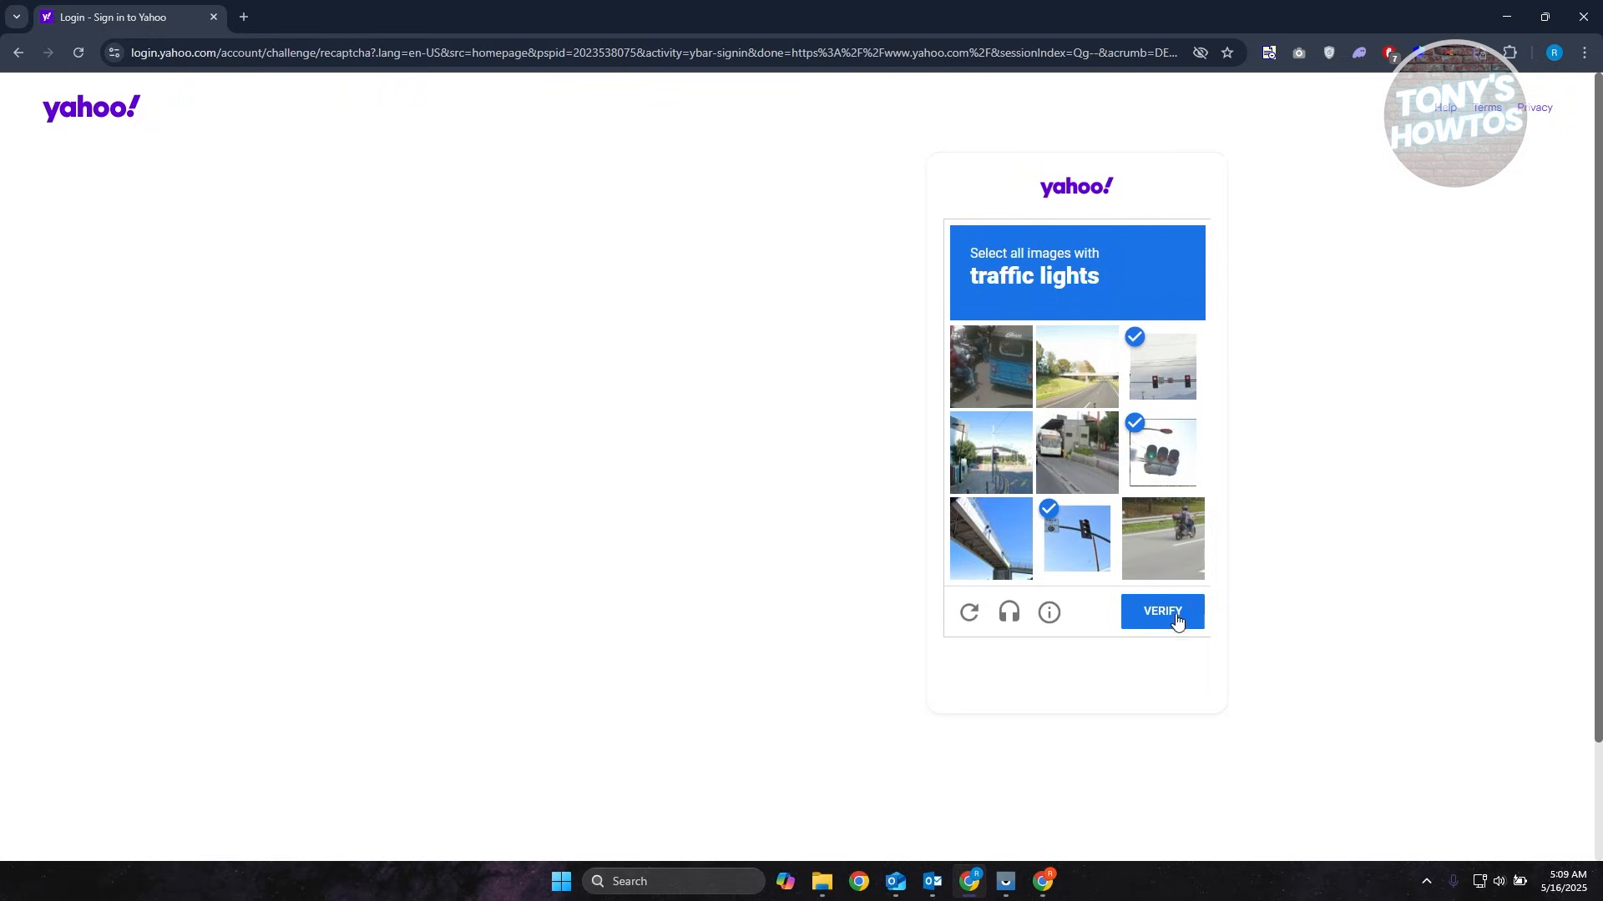
click(1162, 611)
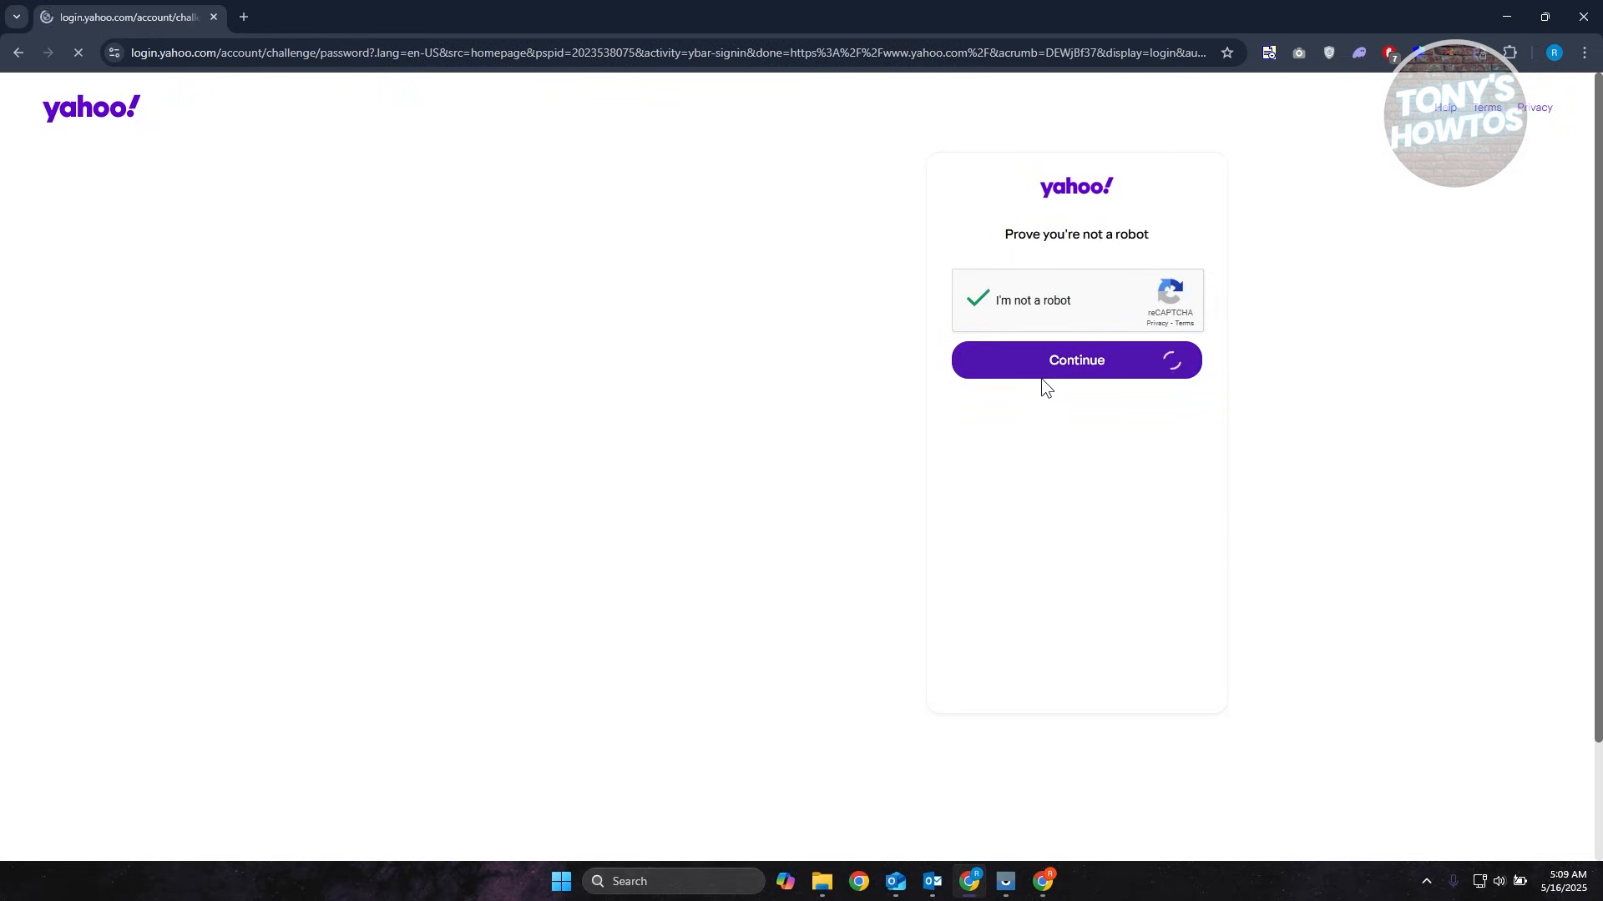
click(1075, 360)
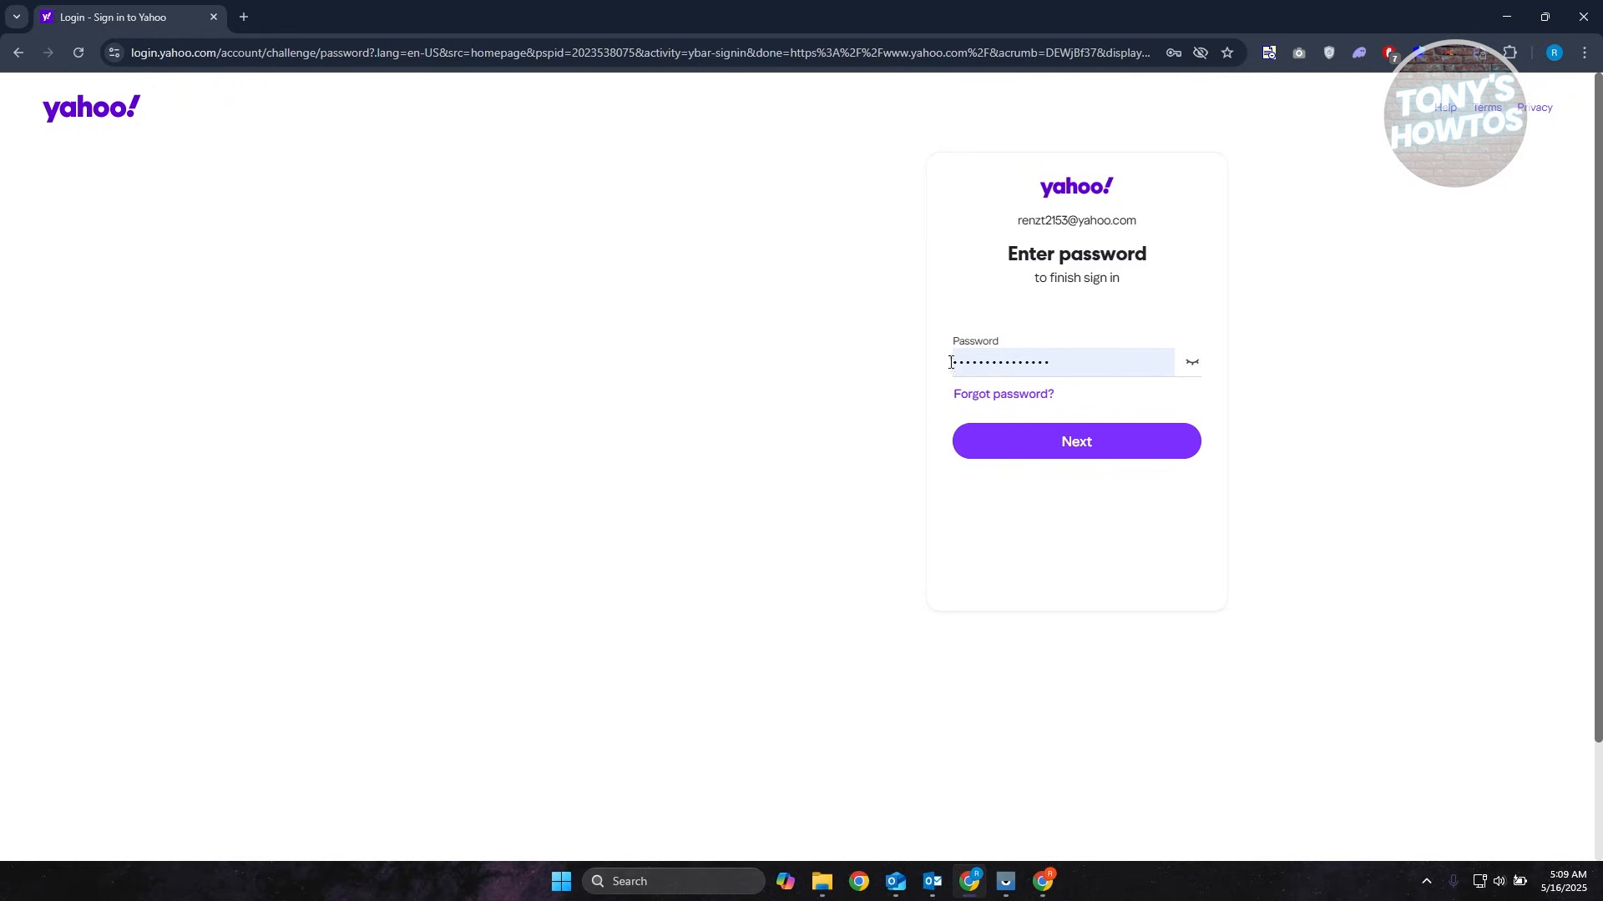
Submit the password and reach the text-message or WhatsApp verification choices.
click(1073, 441)
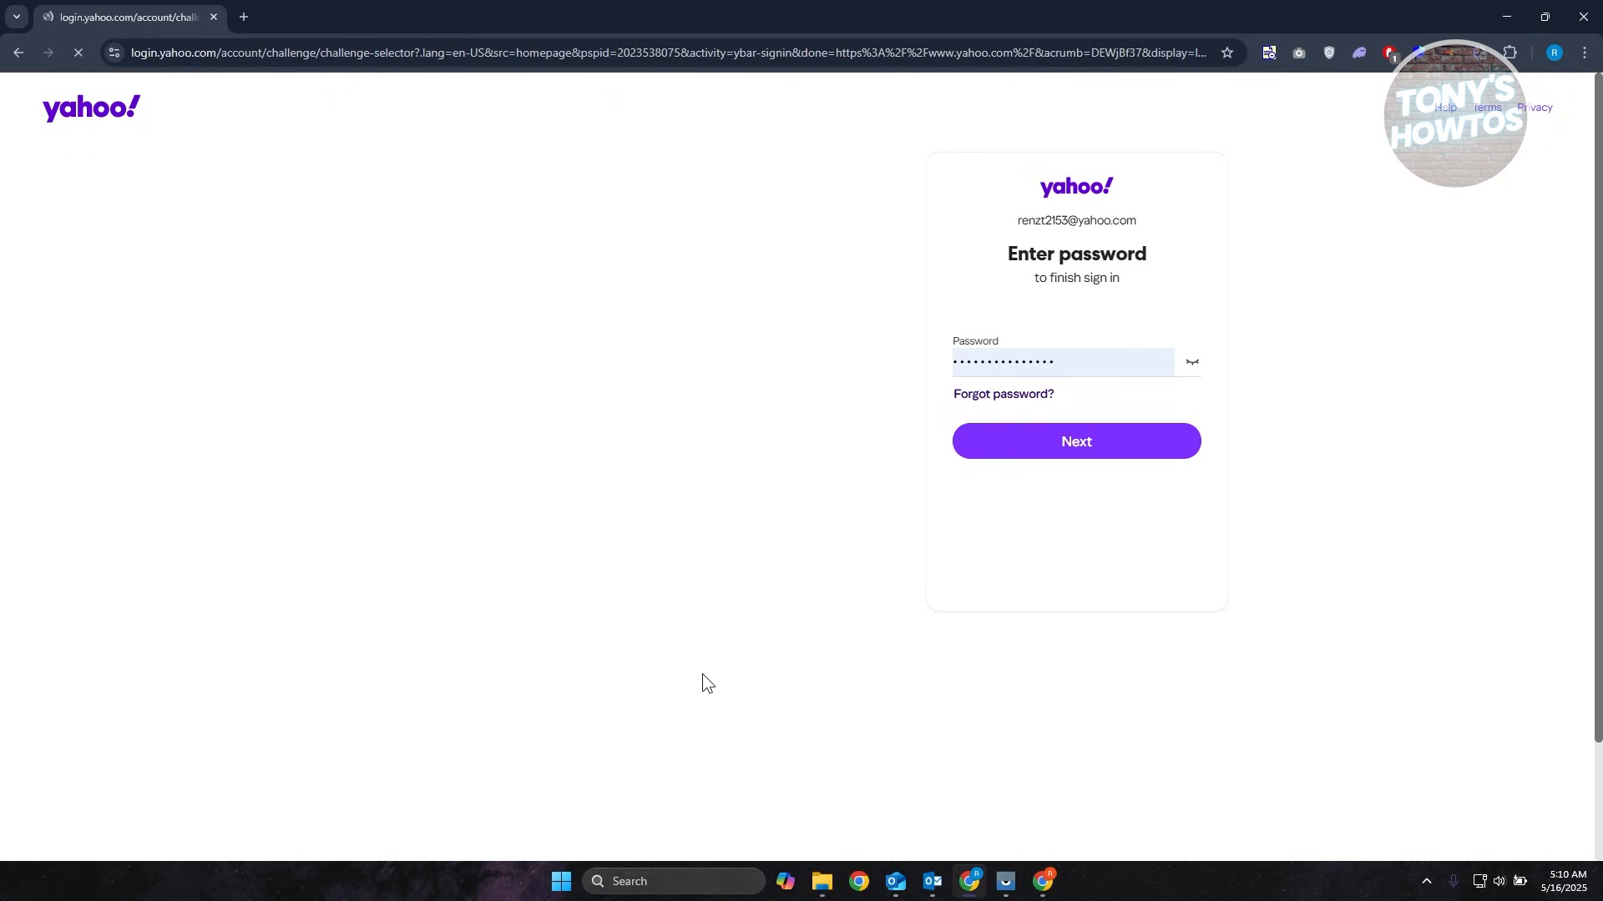
click(1074, 440)
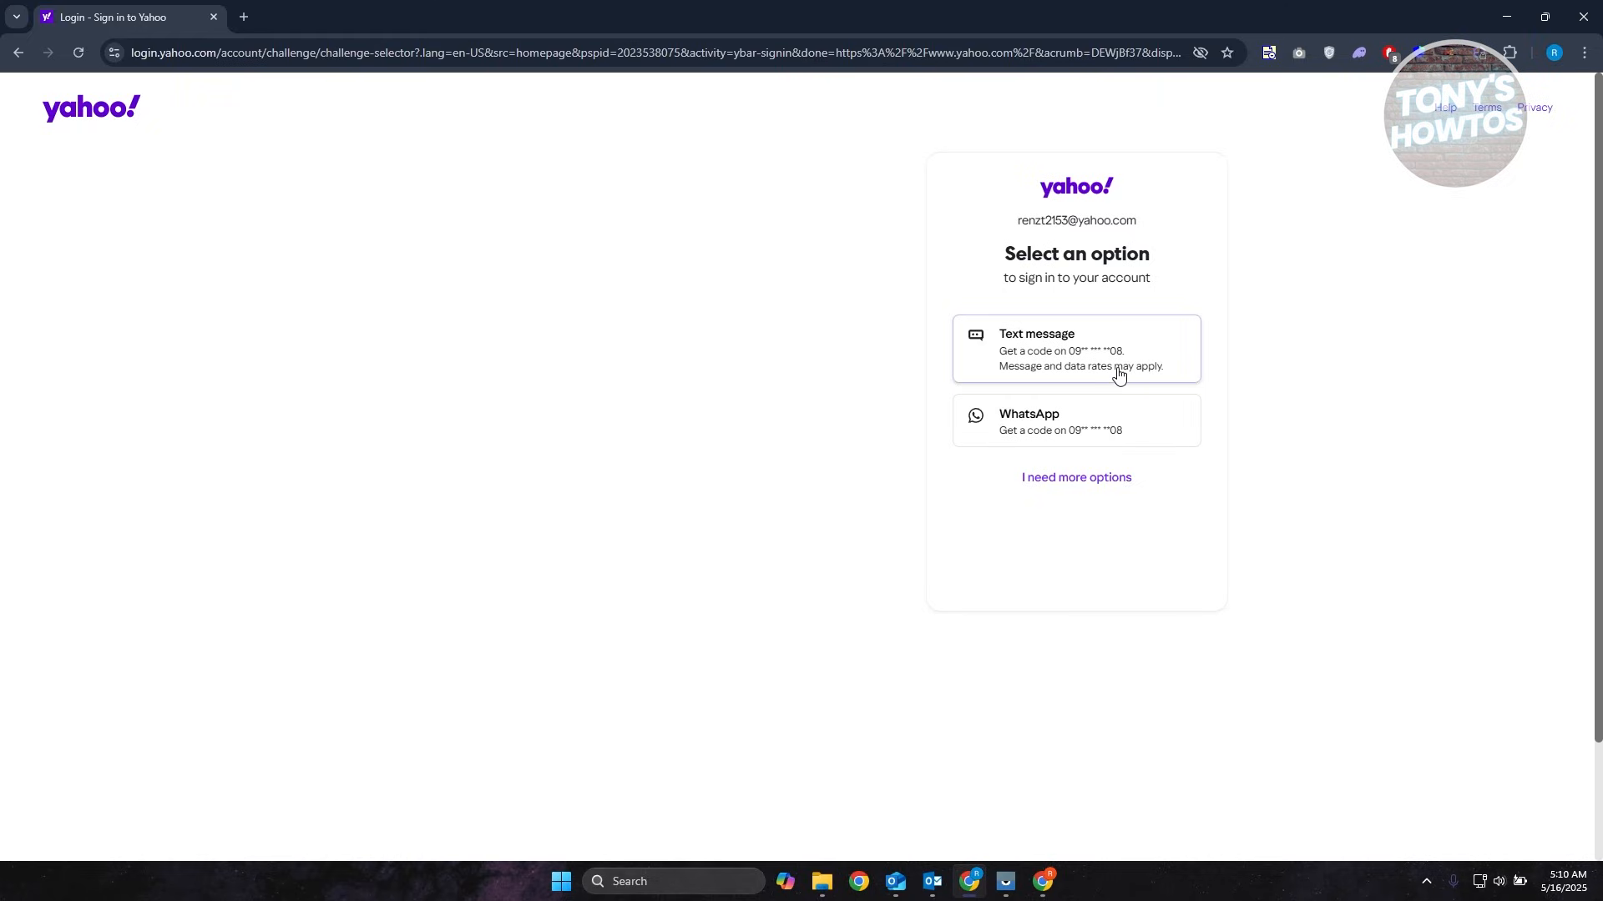
mouse_move(1143, 437)
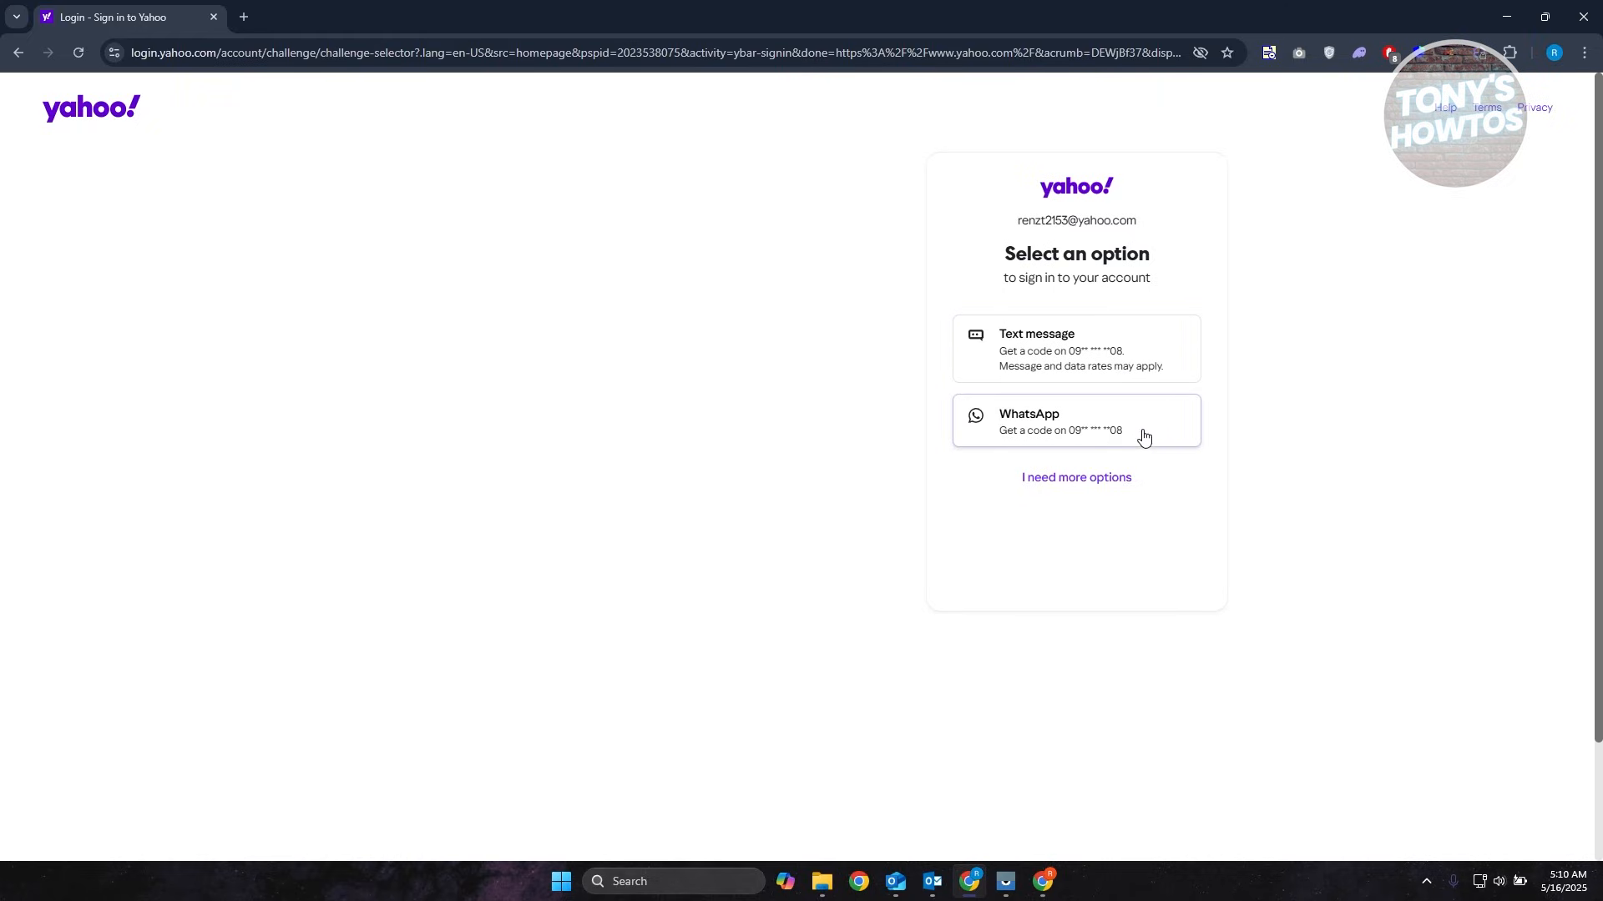
mouse_move(1330, 539)
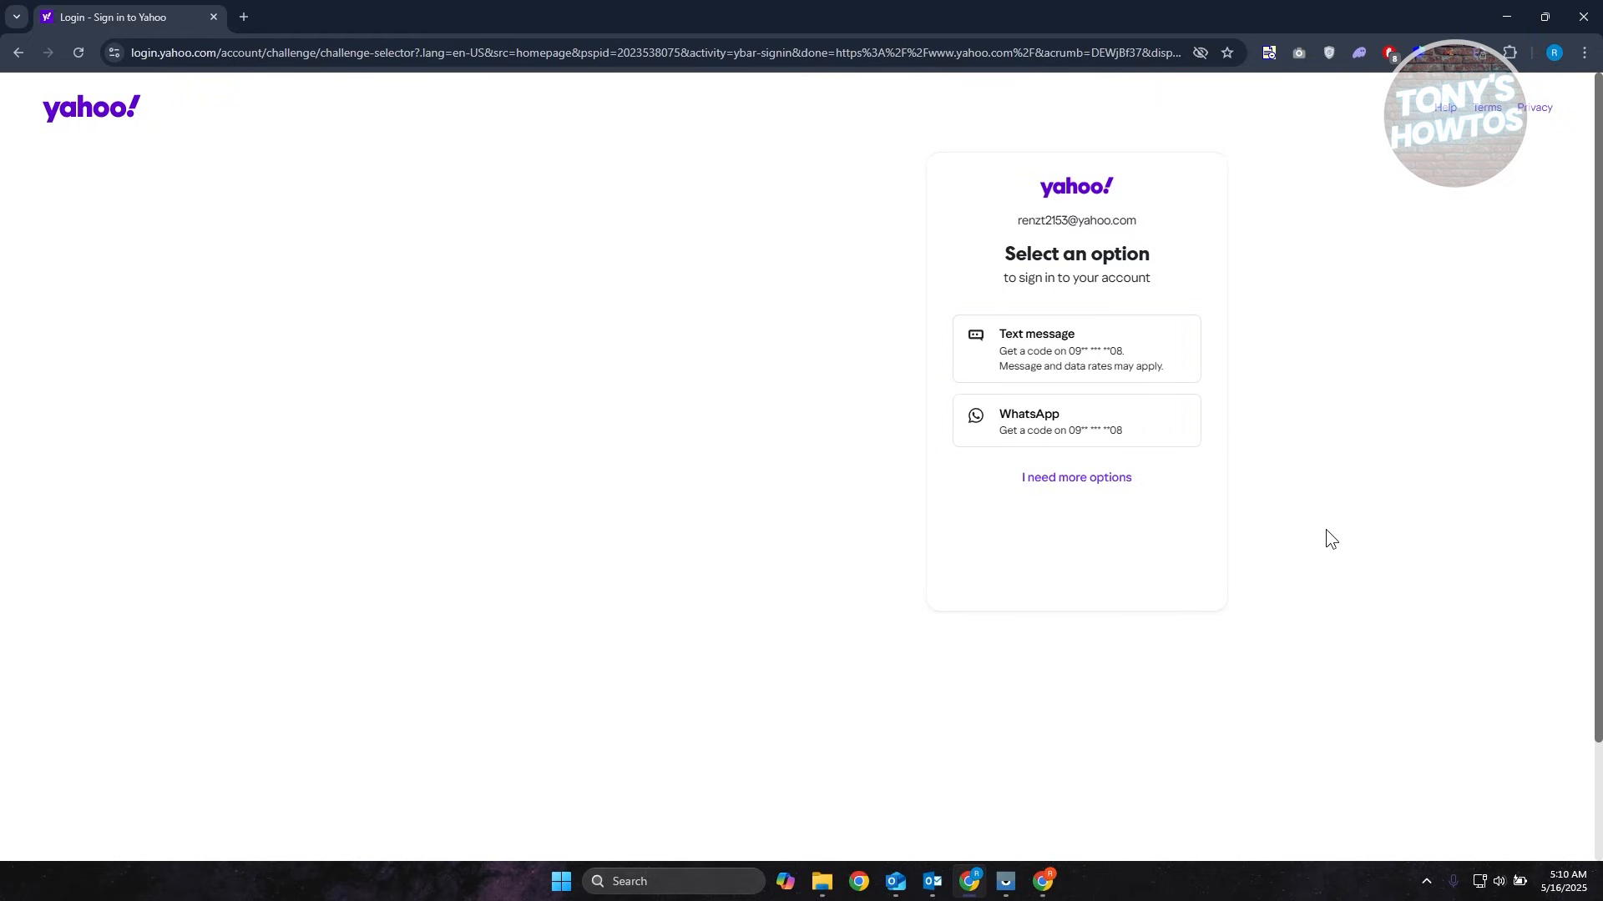
mouse_move(1317, 559)
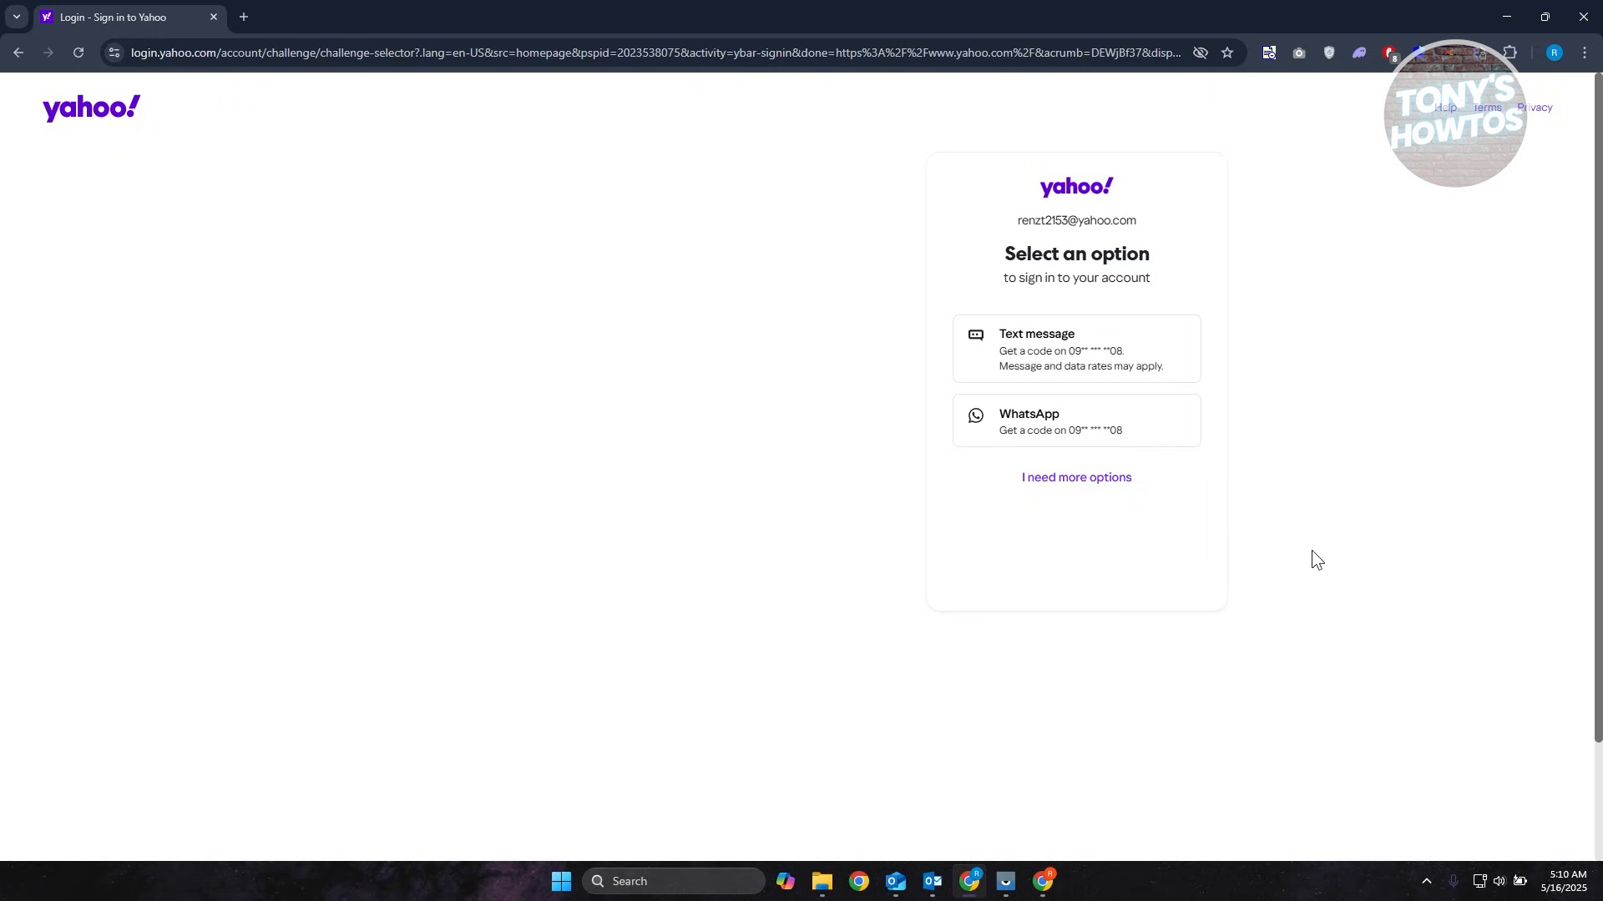
mouse_move(1227, 489)
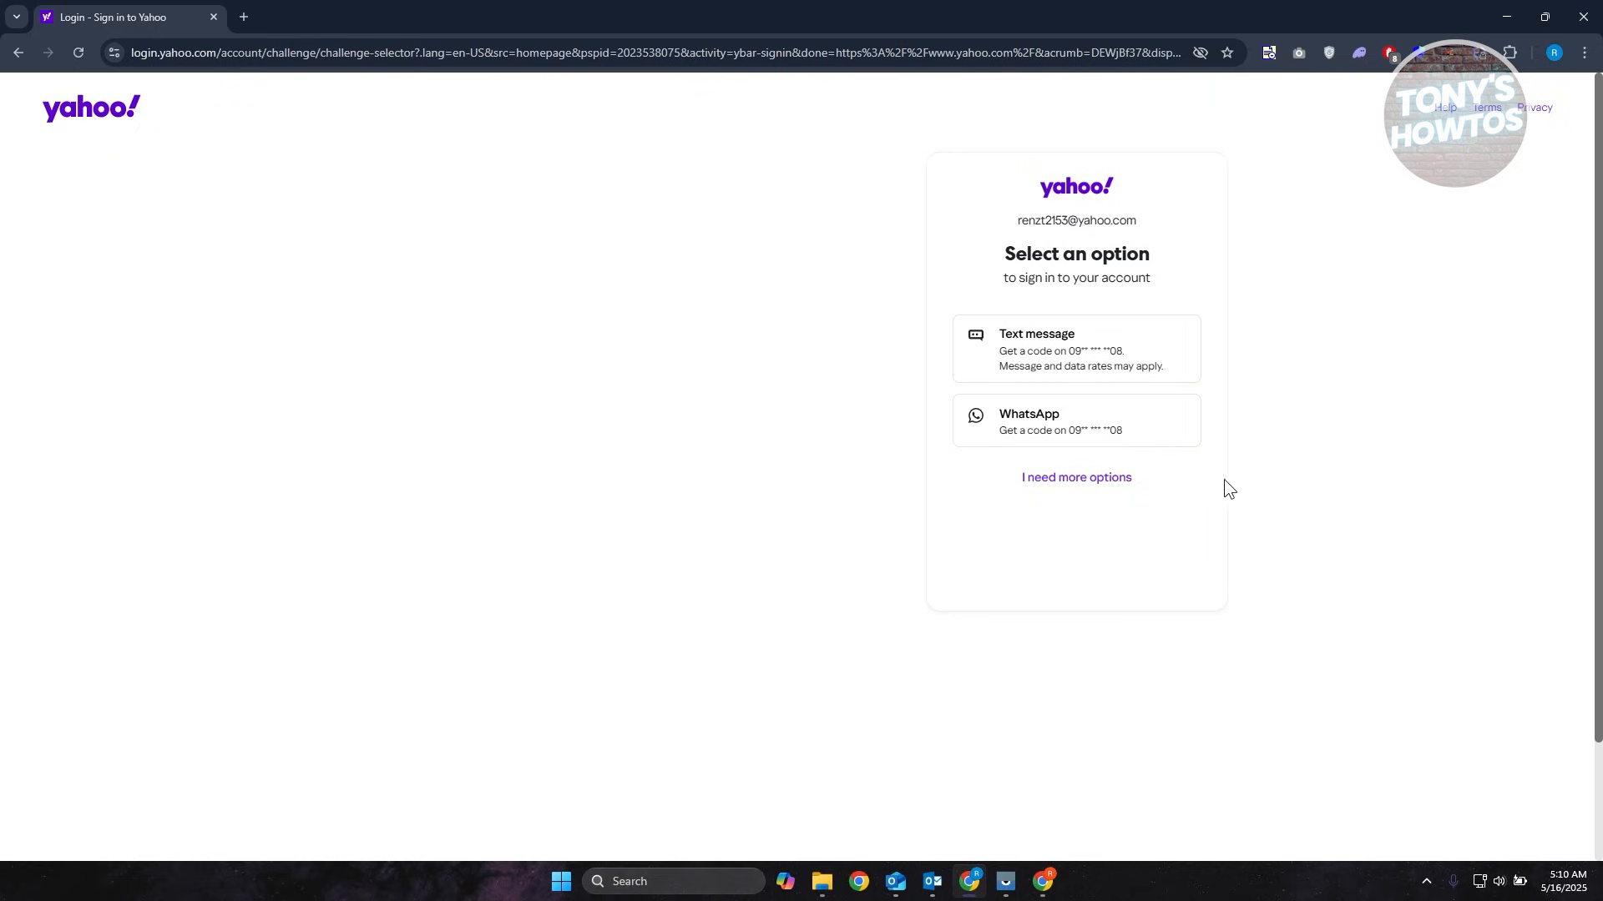
click(1073, 347)
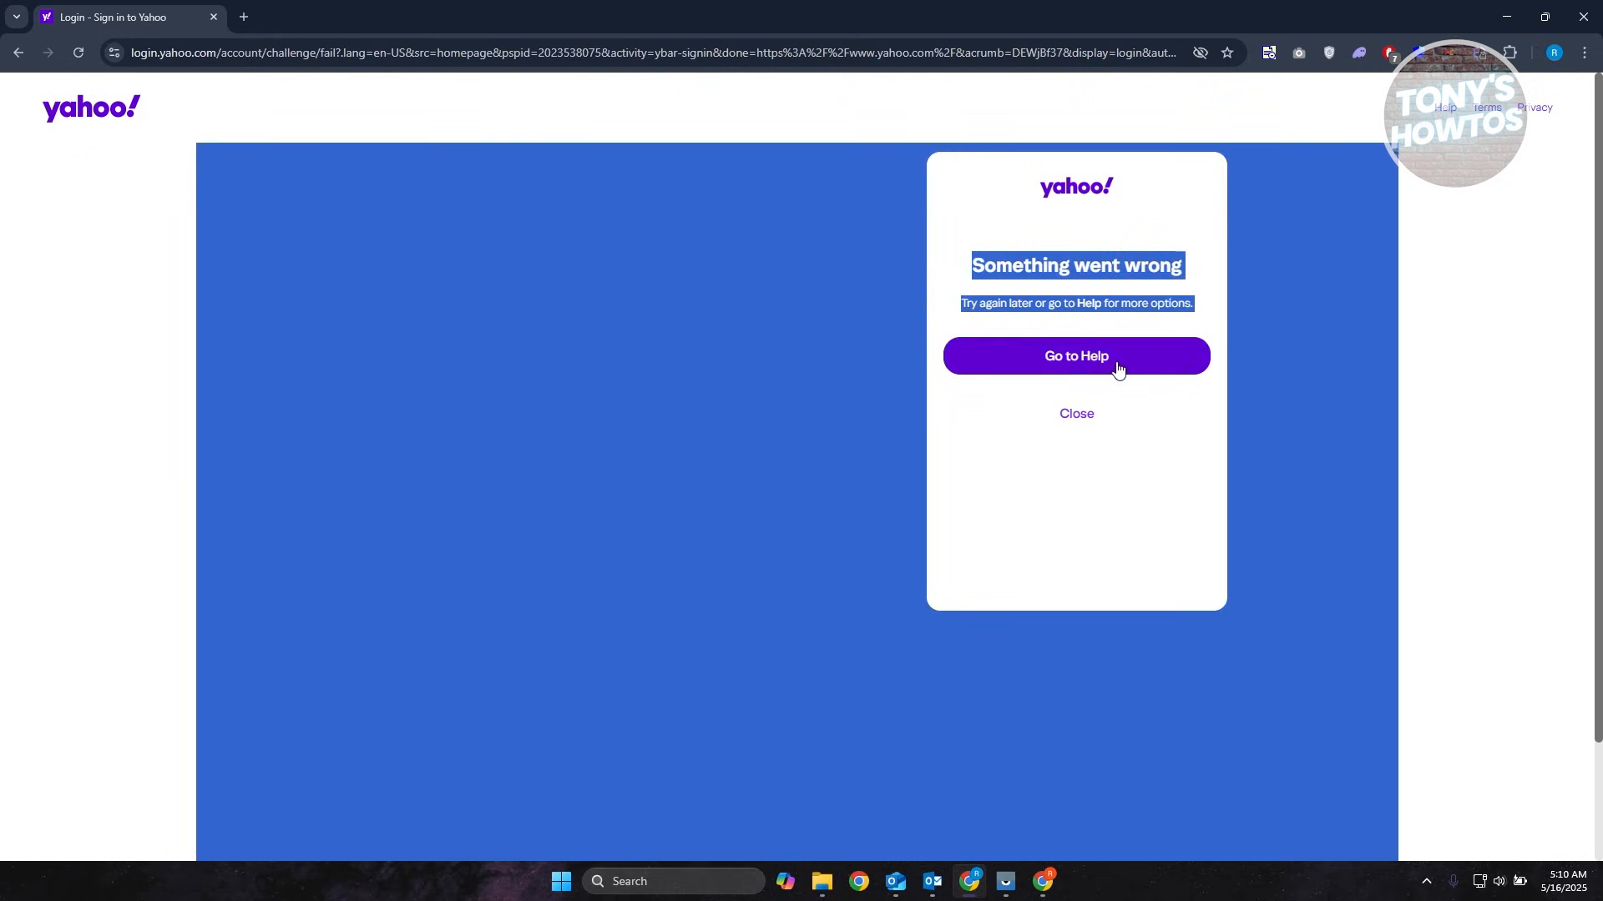
click(1075, 355)
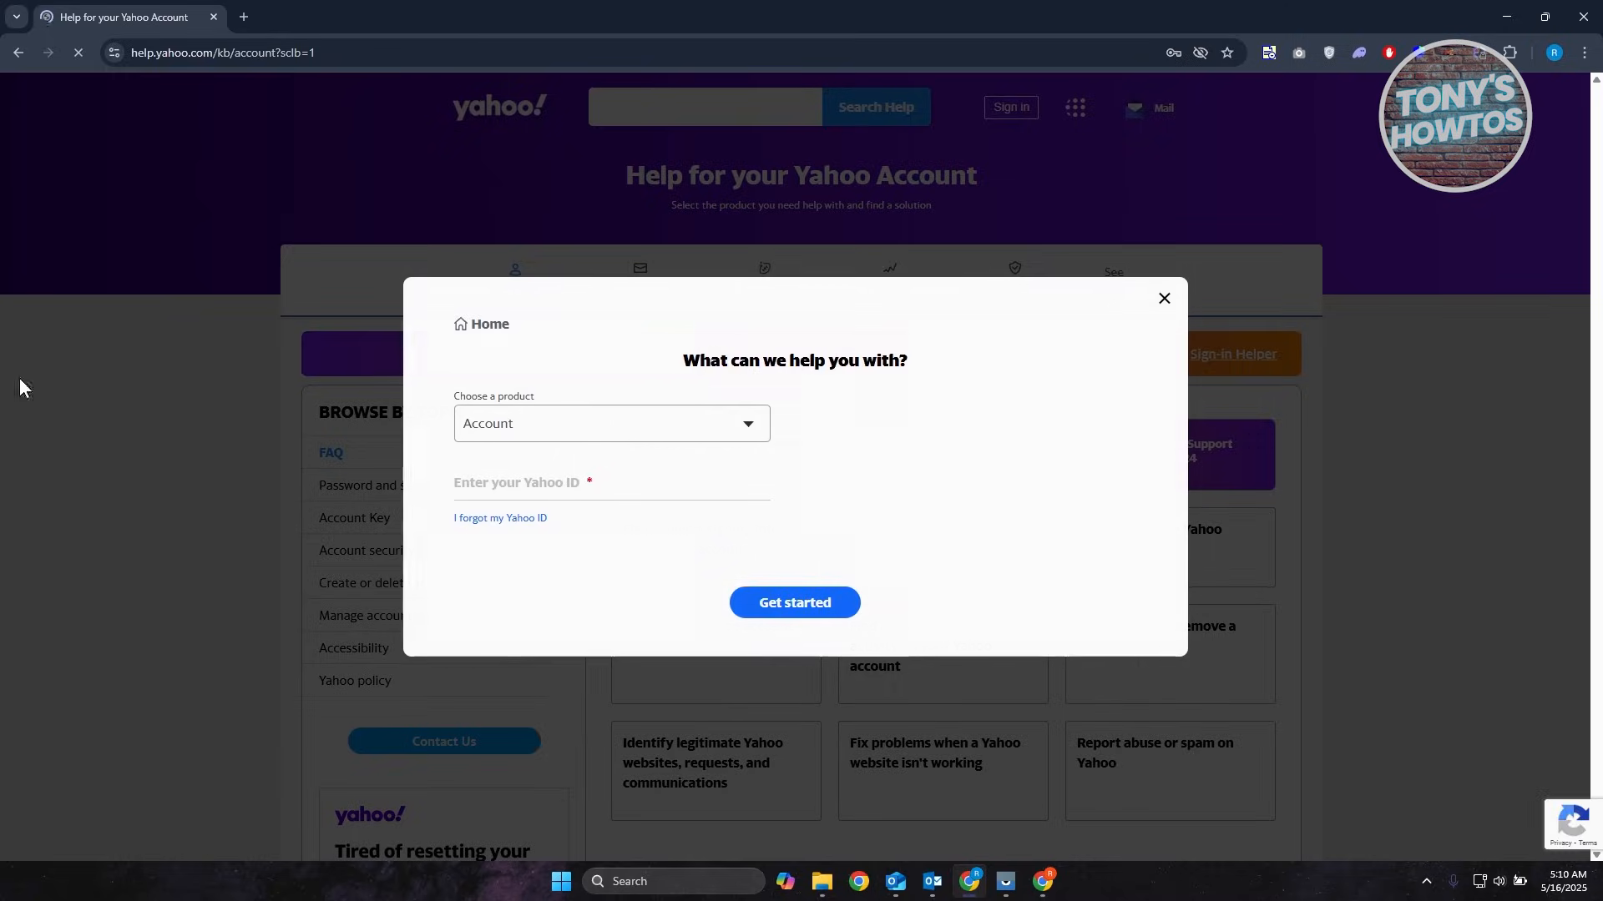
click(611, 423)
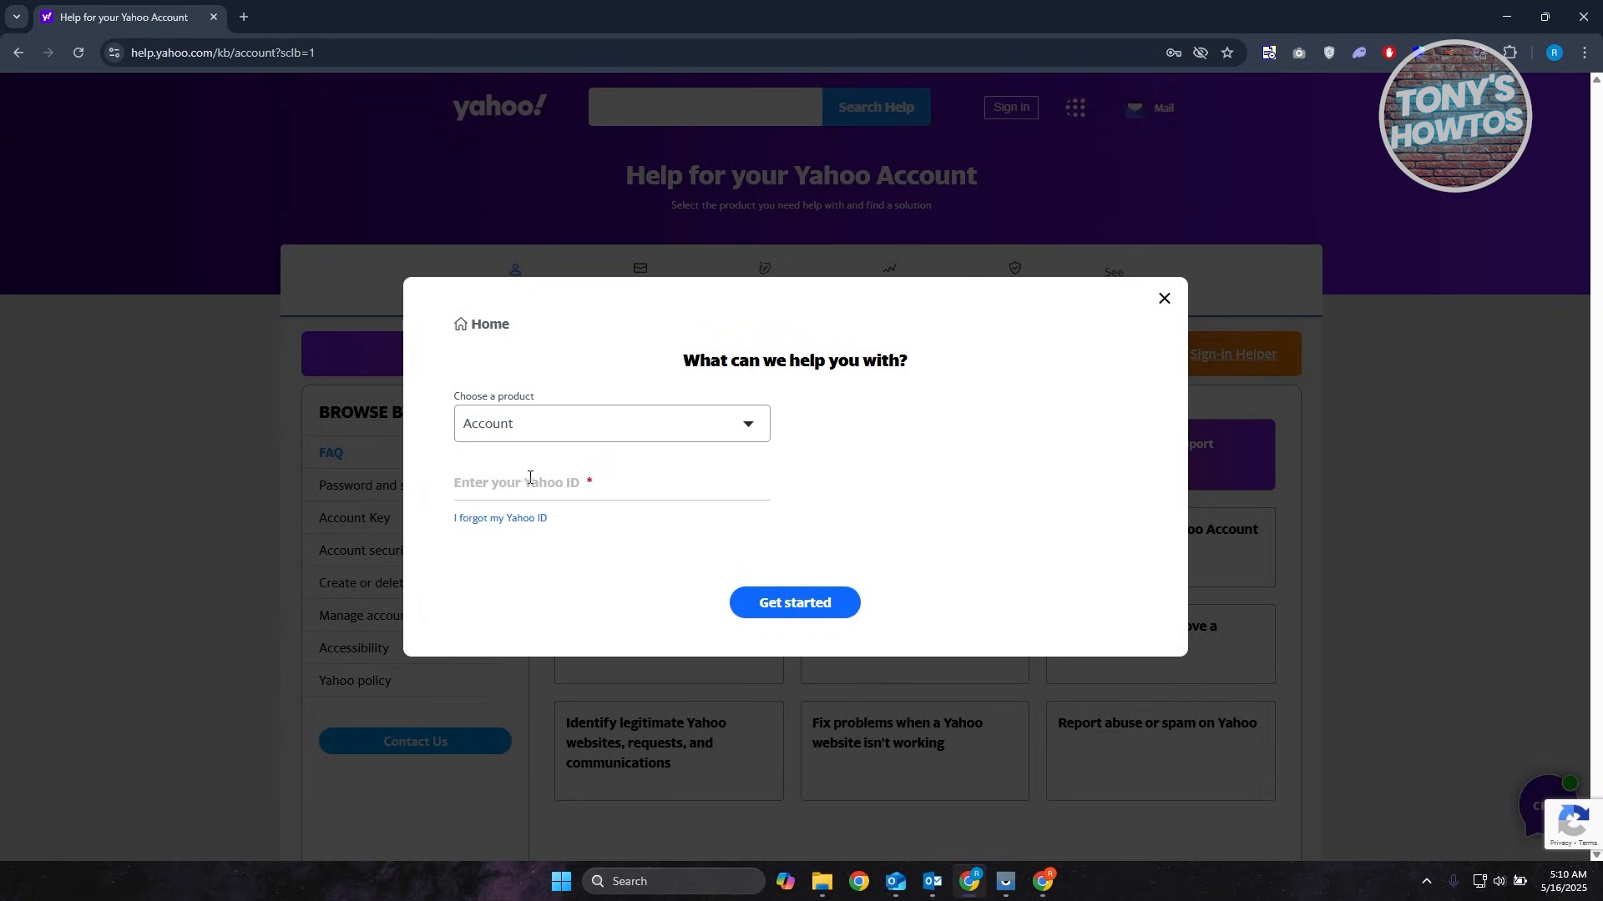
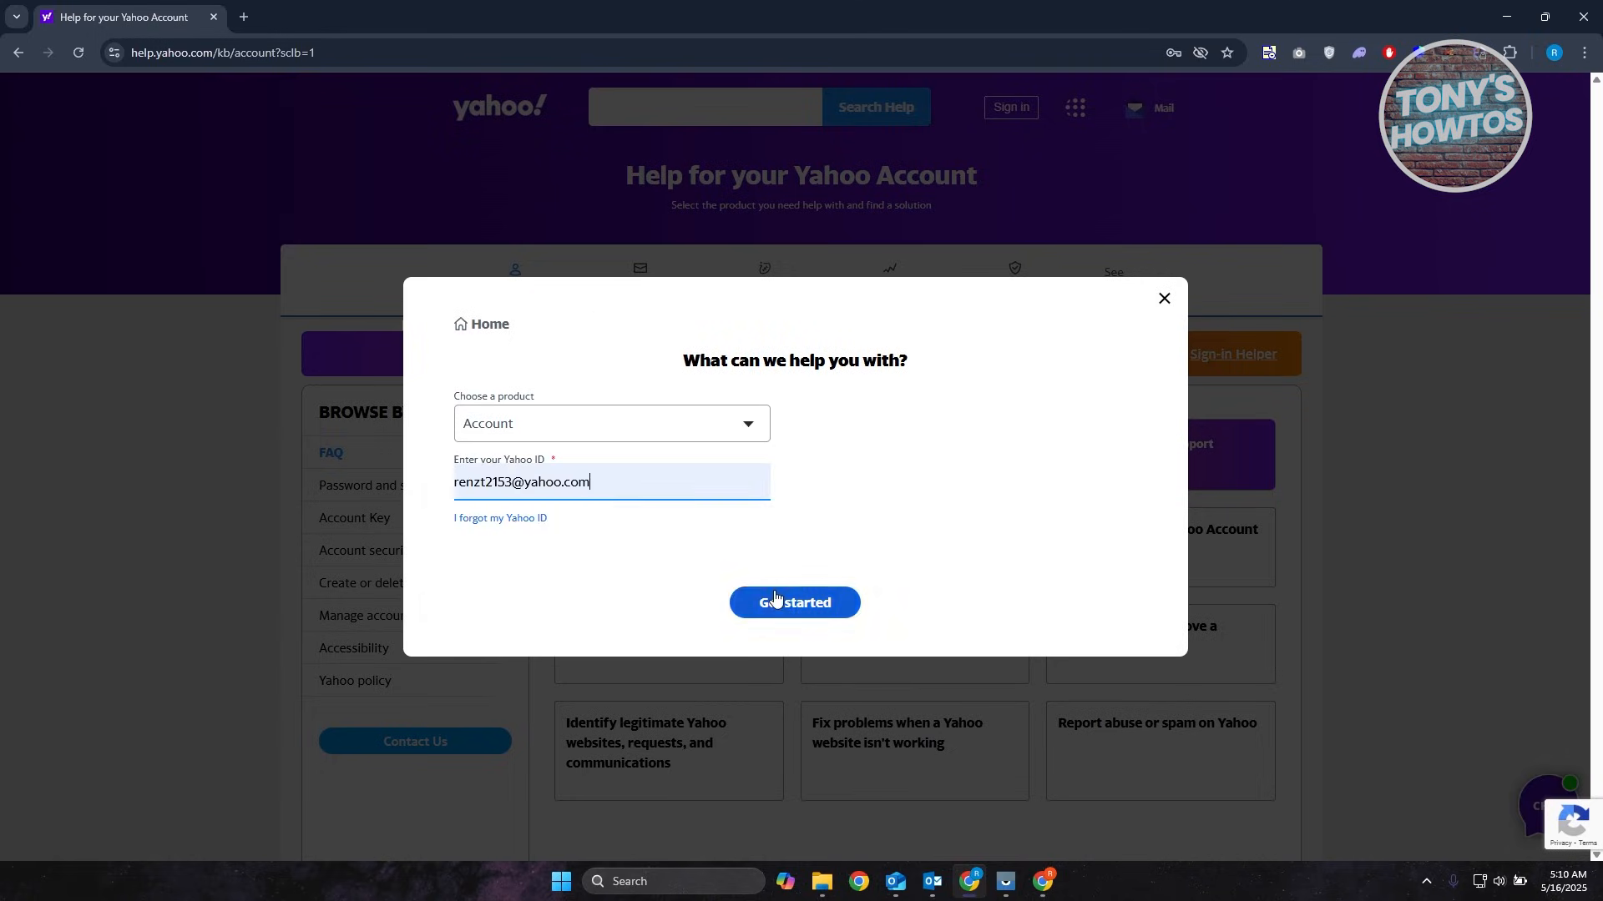
click(795, 602)
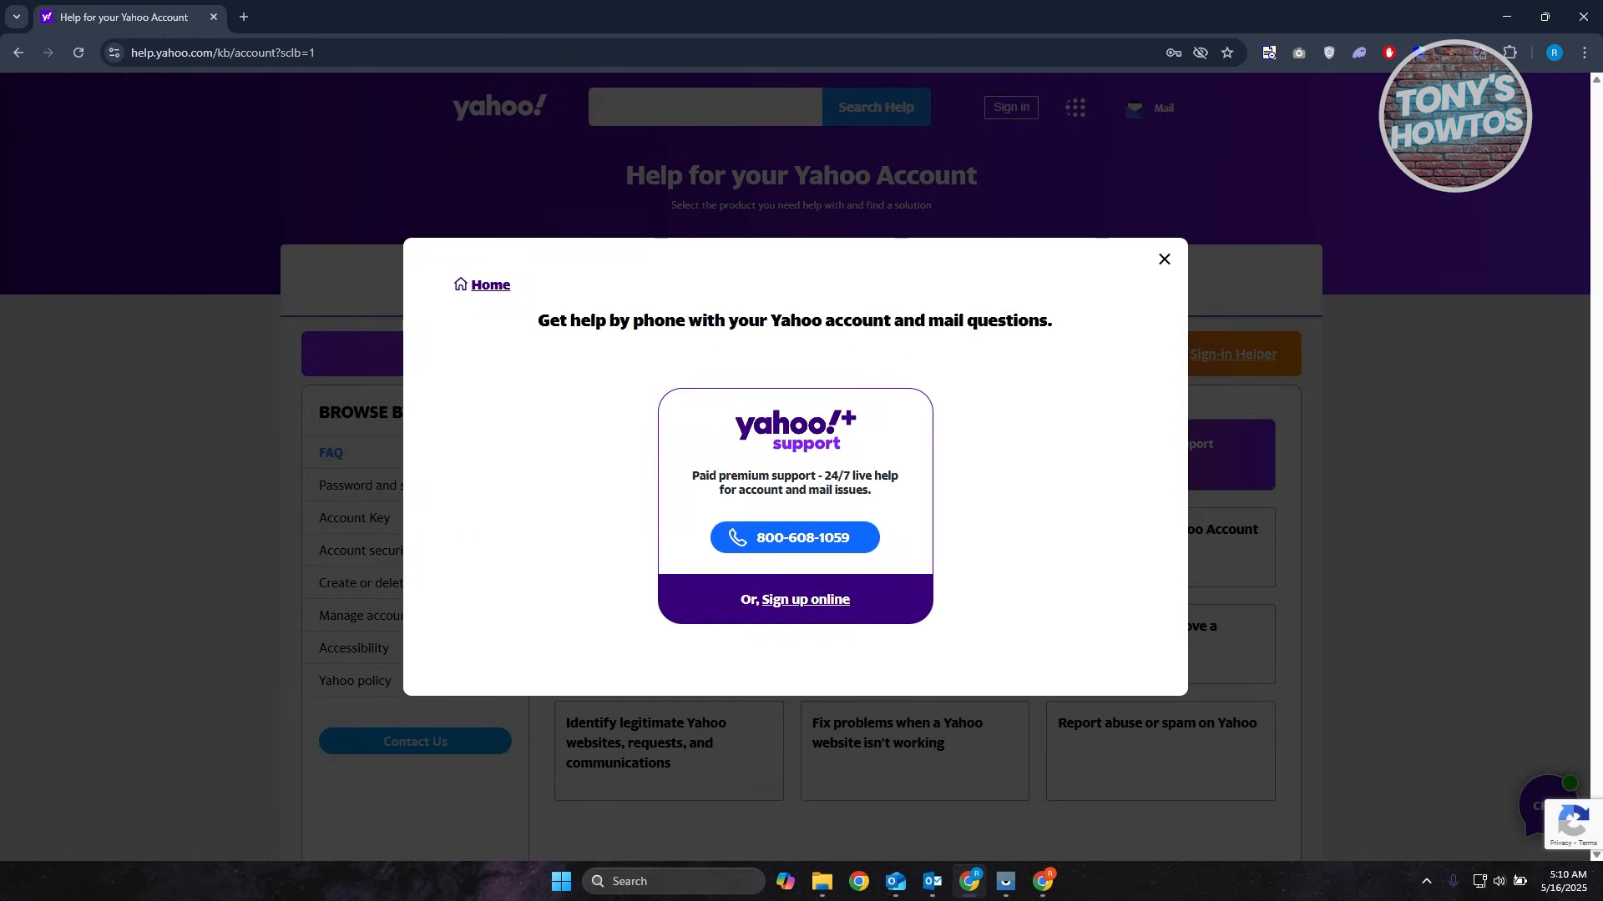
drag(539, 320, 621, 320)
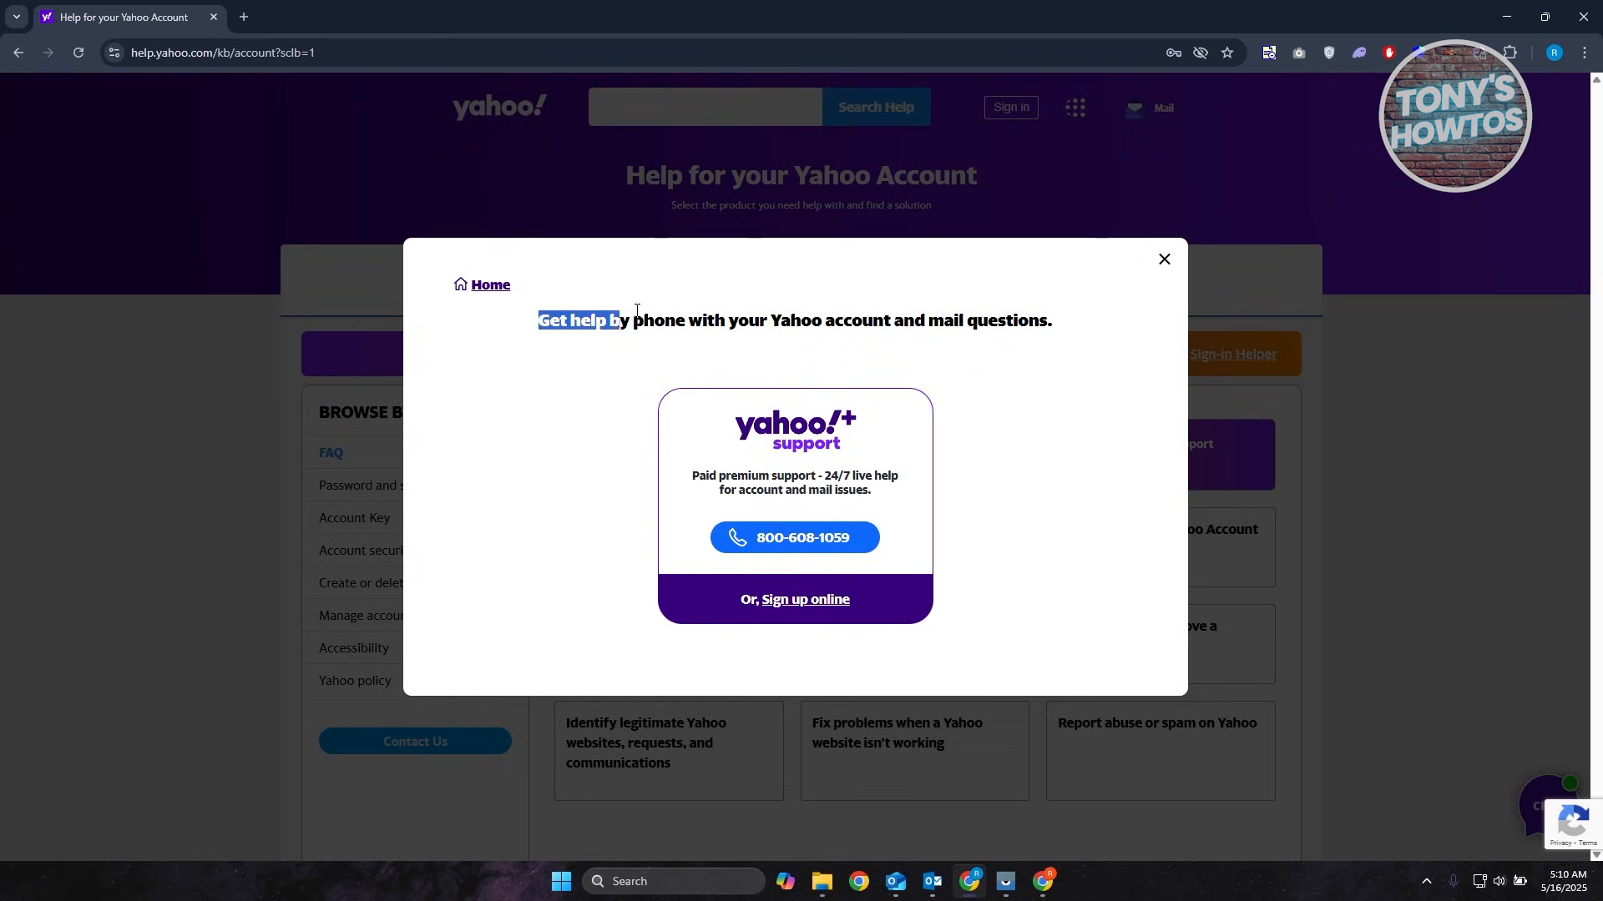
drag(618, 320, 1050, 320)
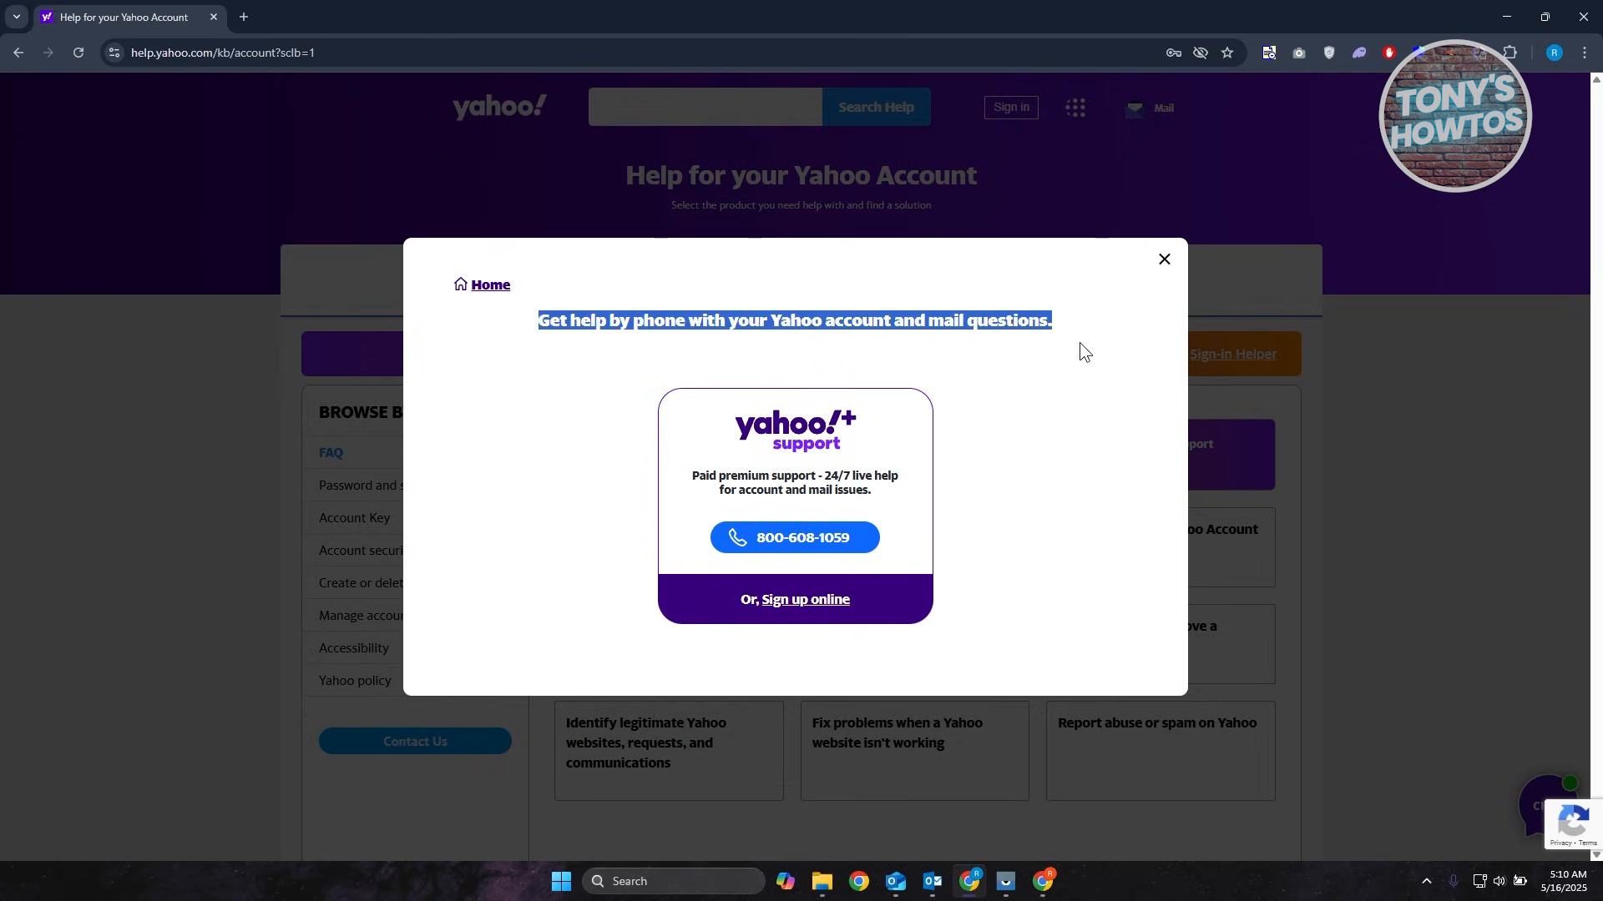
mouse_move(1074, 512)
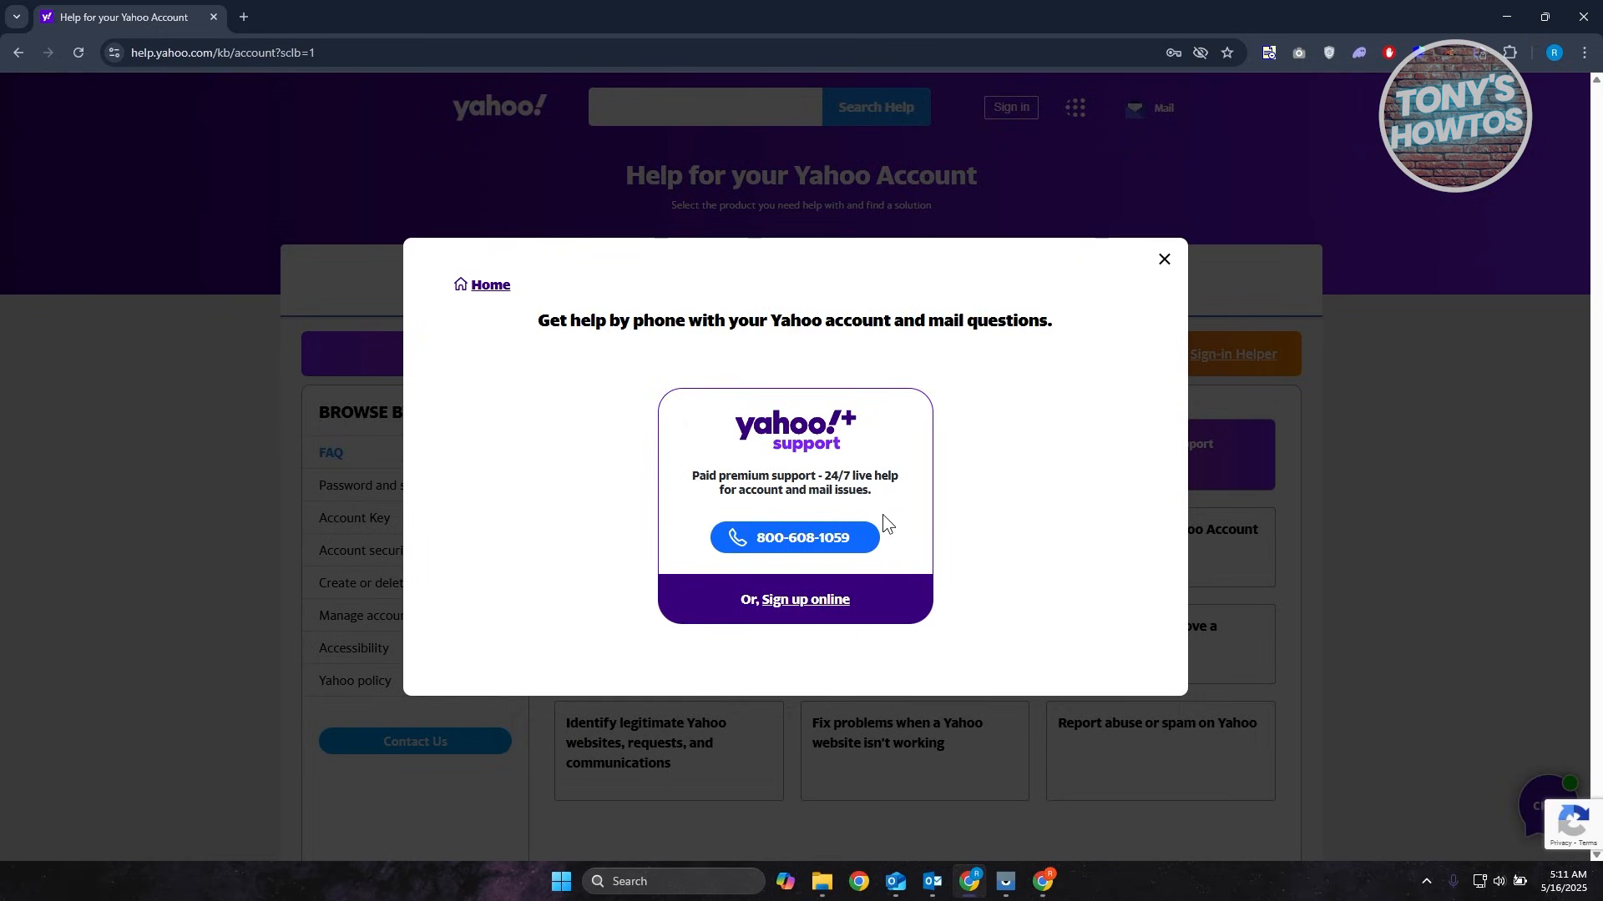
mouse_move(861, 512)
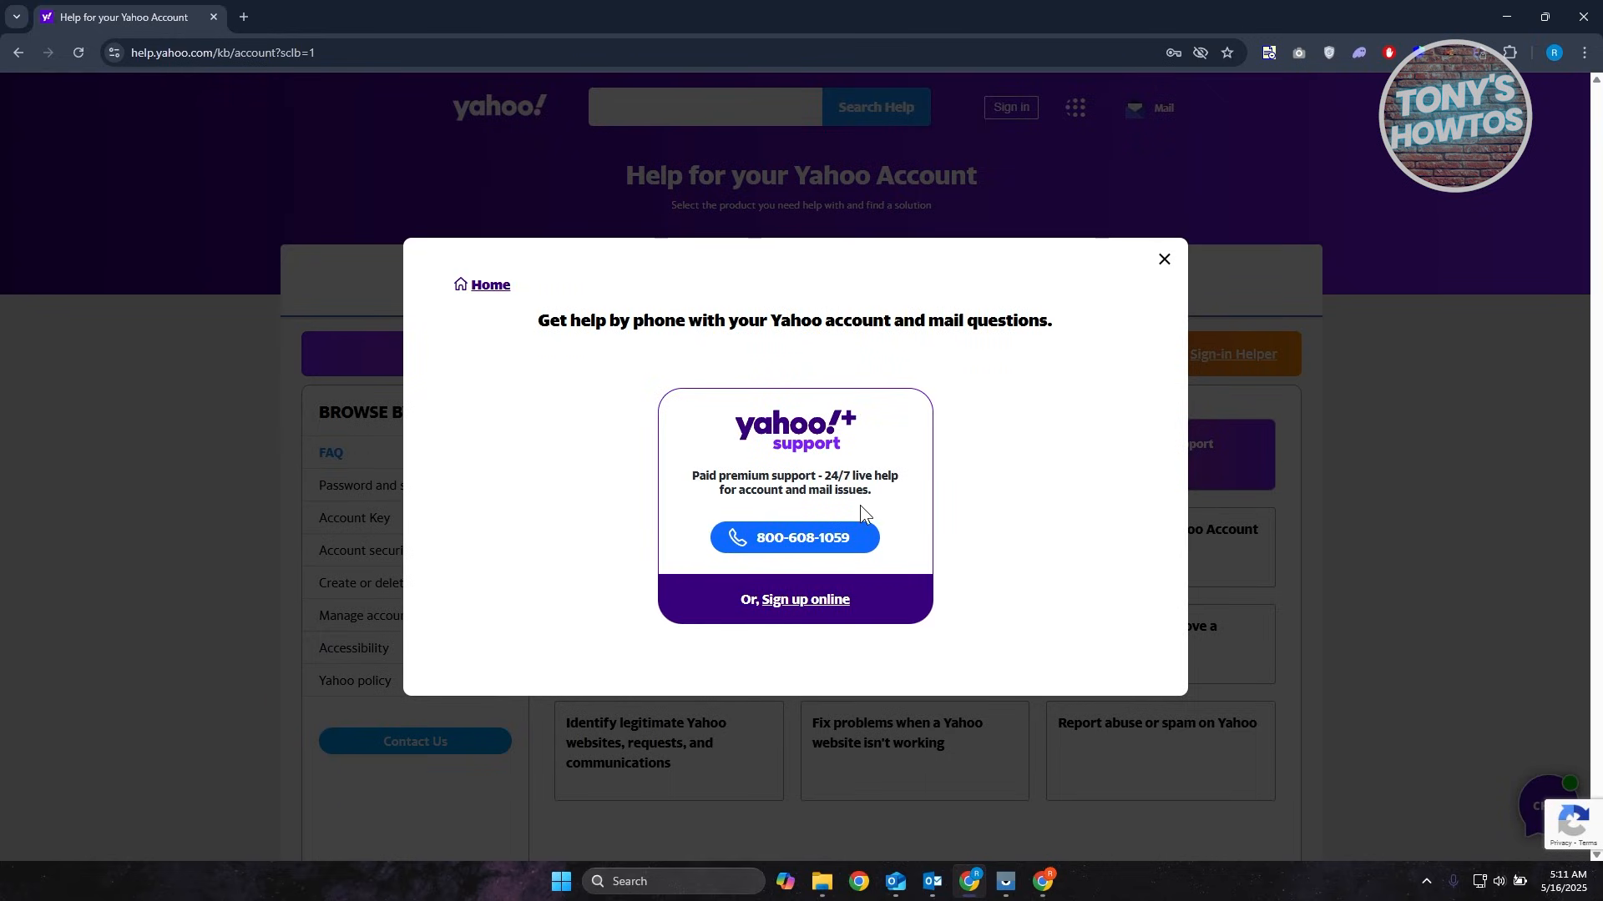
mouse_move(927, 504)
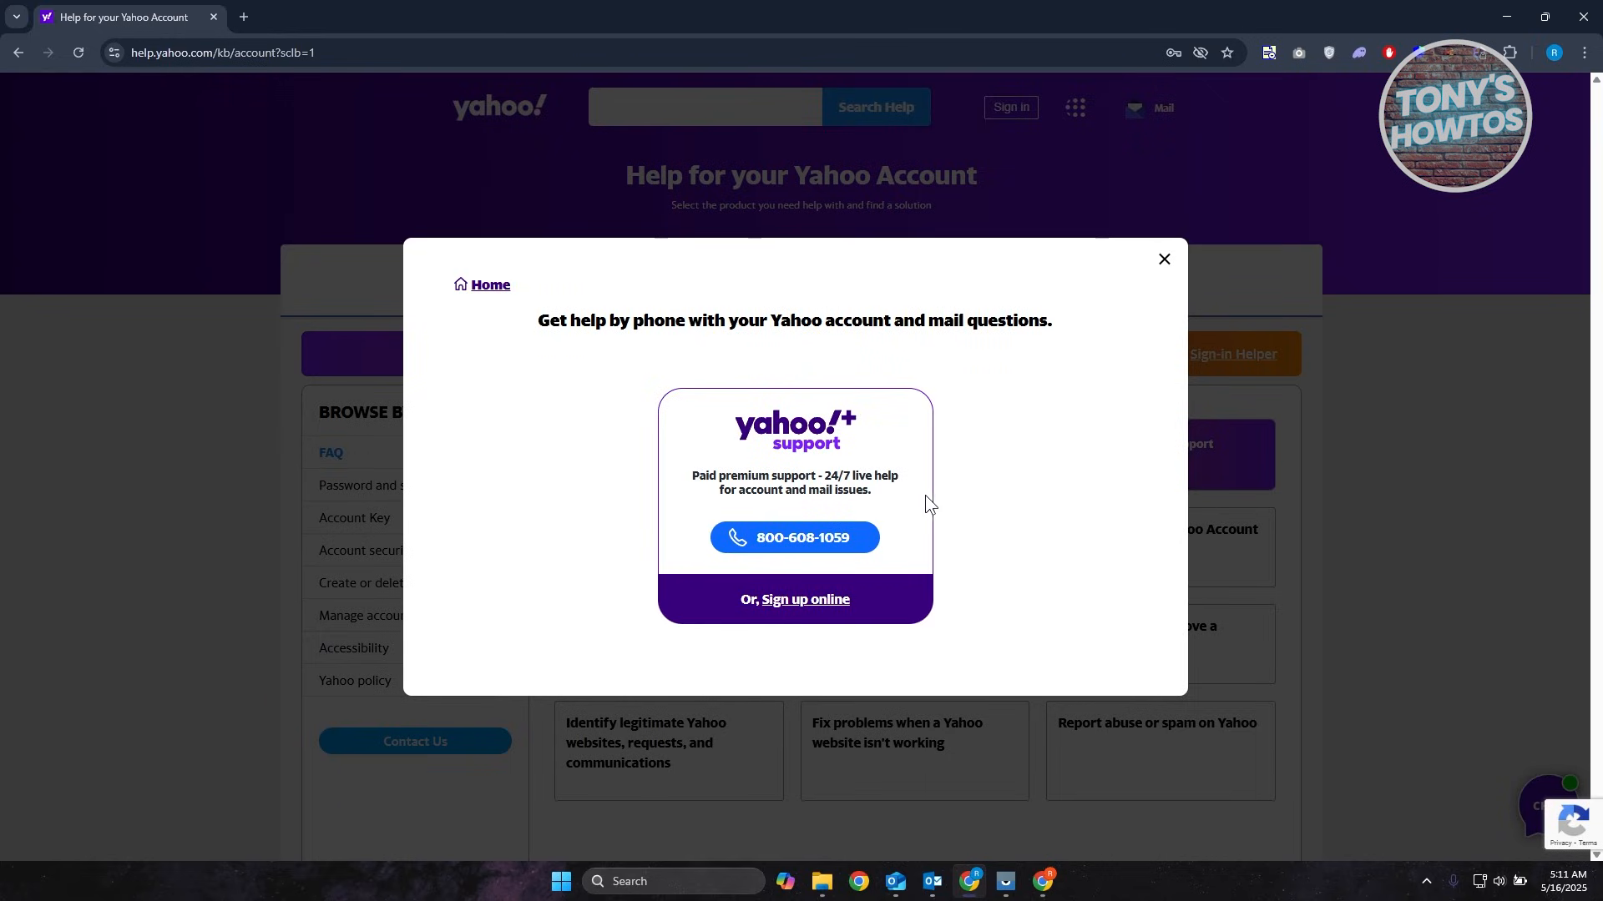
mouse_move(1054, 541)
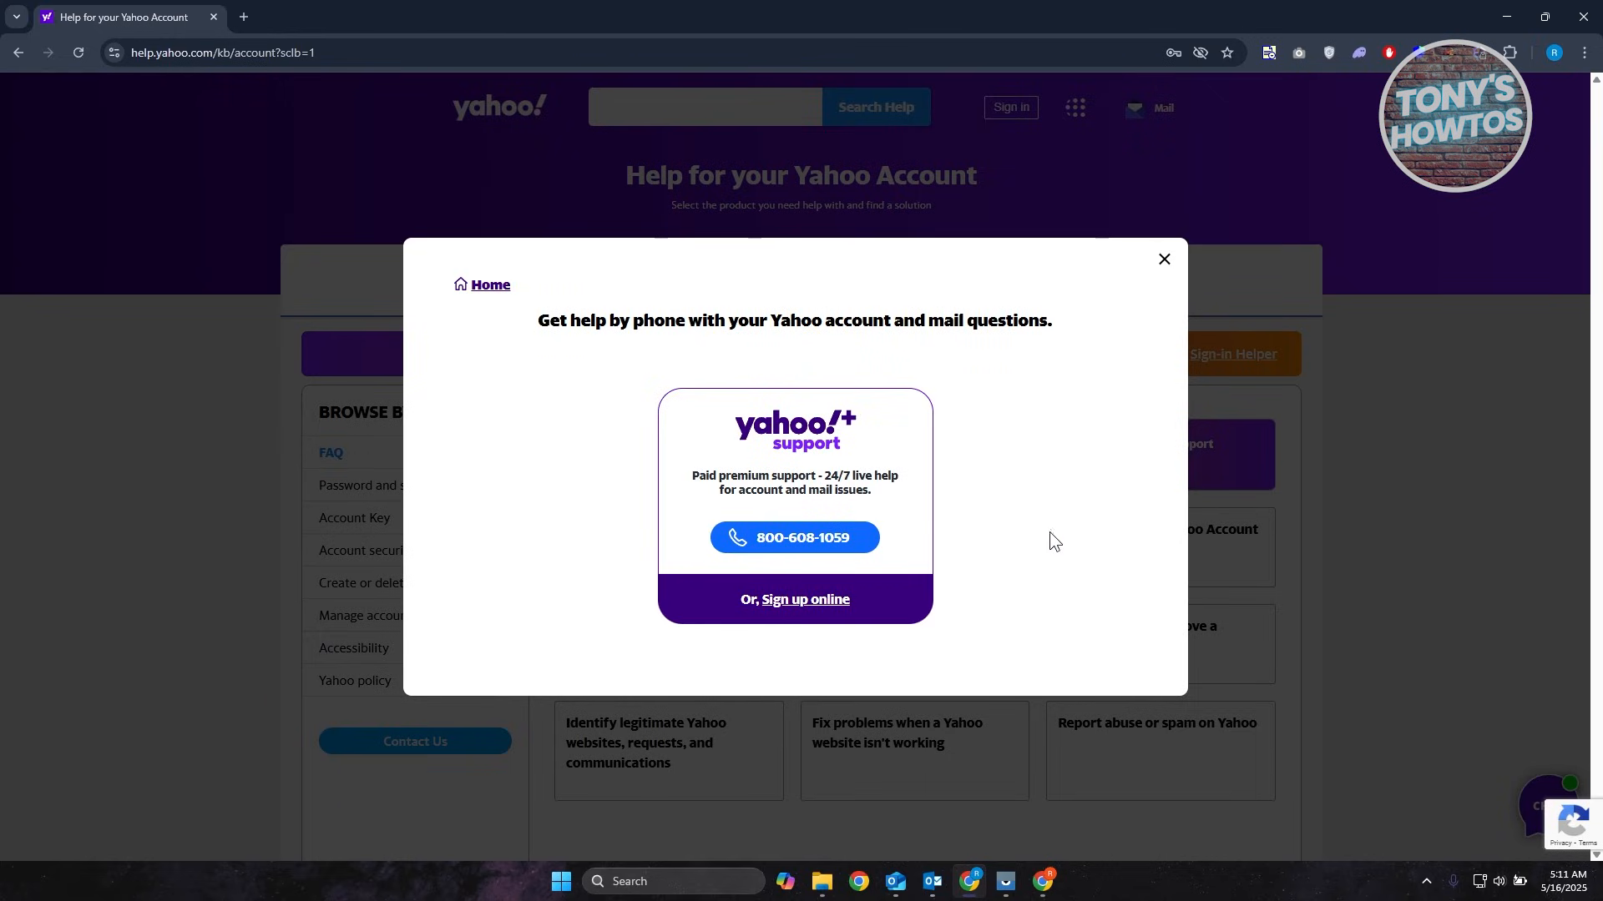
mouse_move(794, 537)
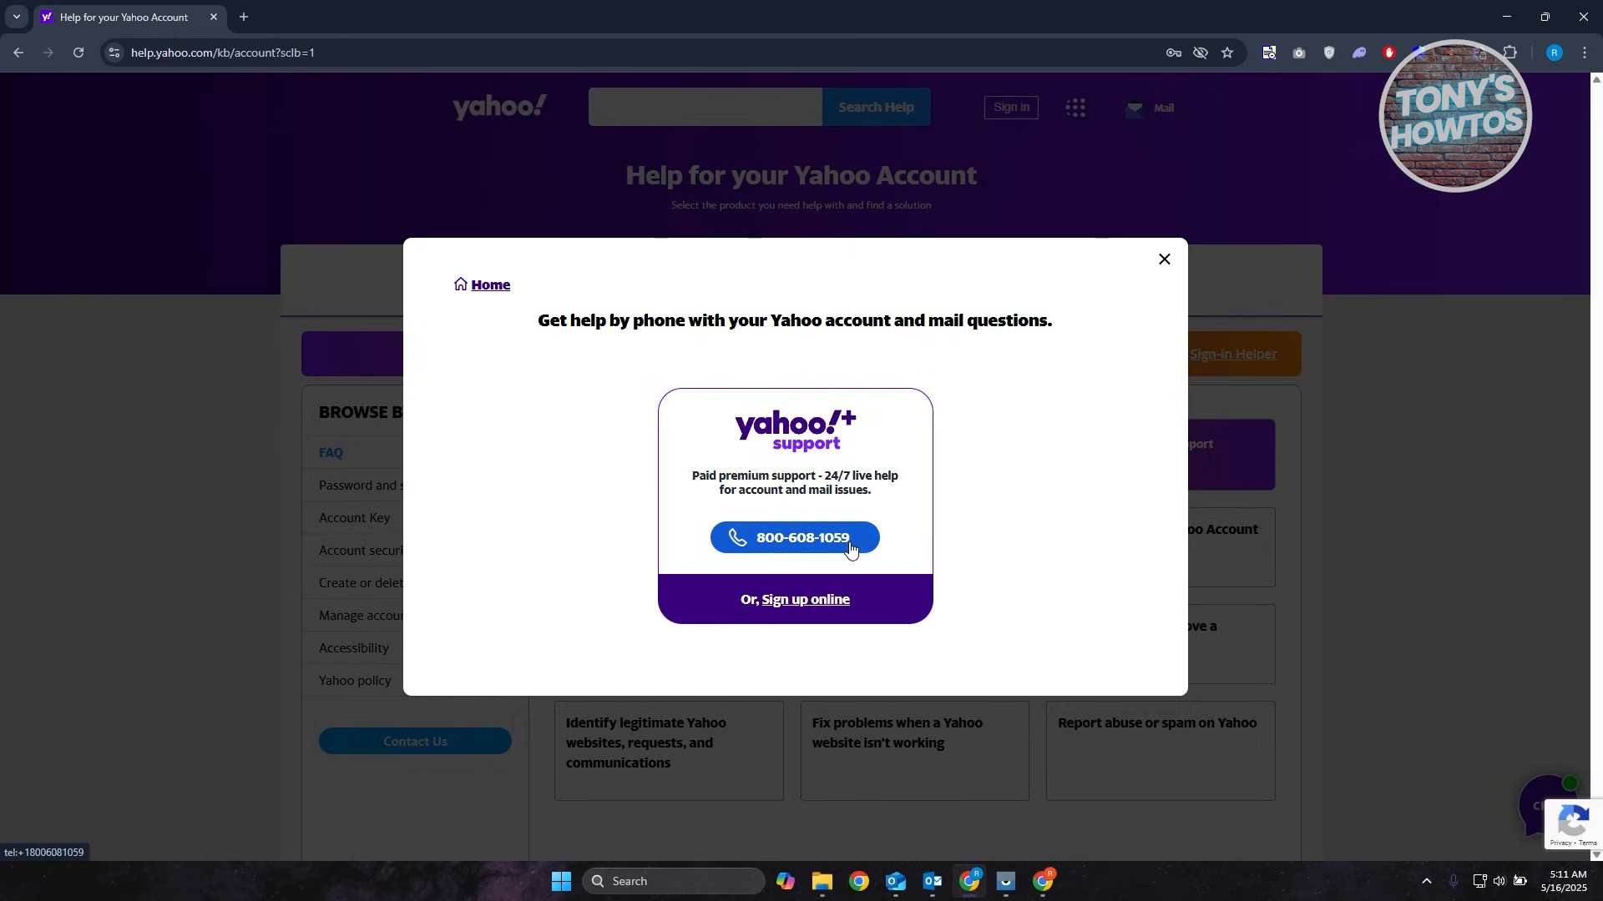
mouse_move(1064, 469)
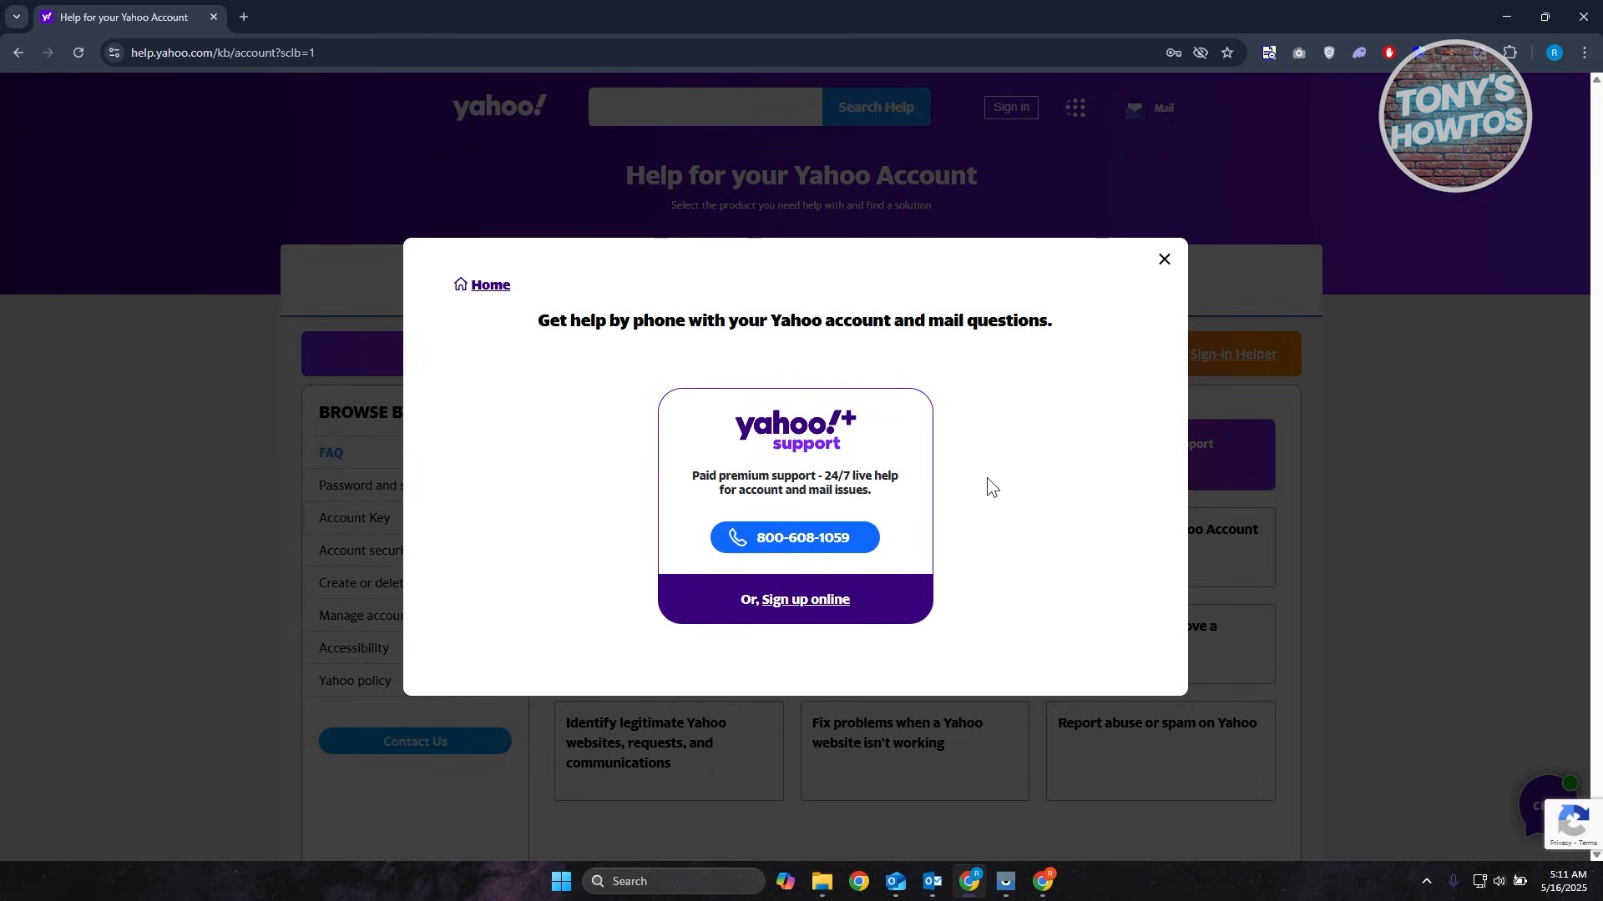
mouse_move(925, 453)
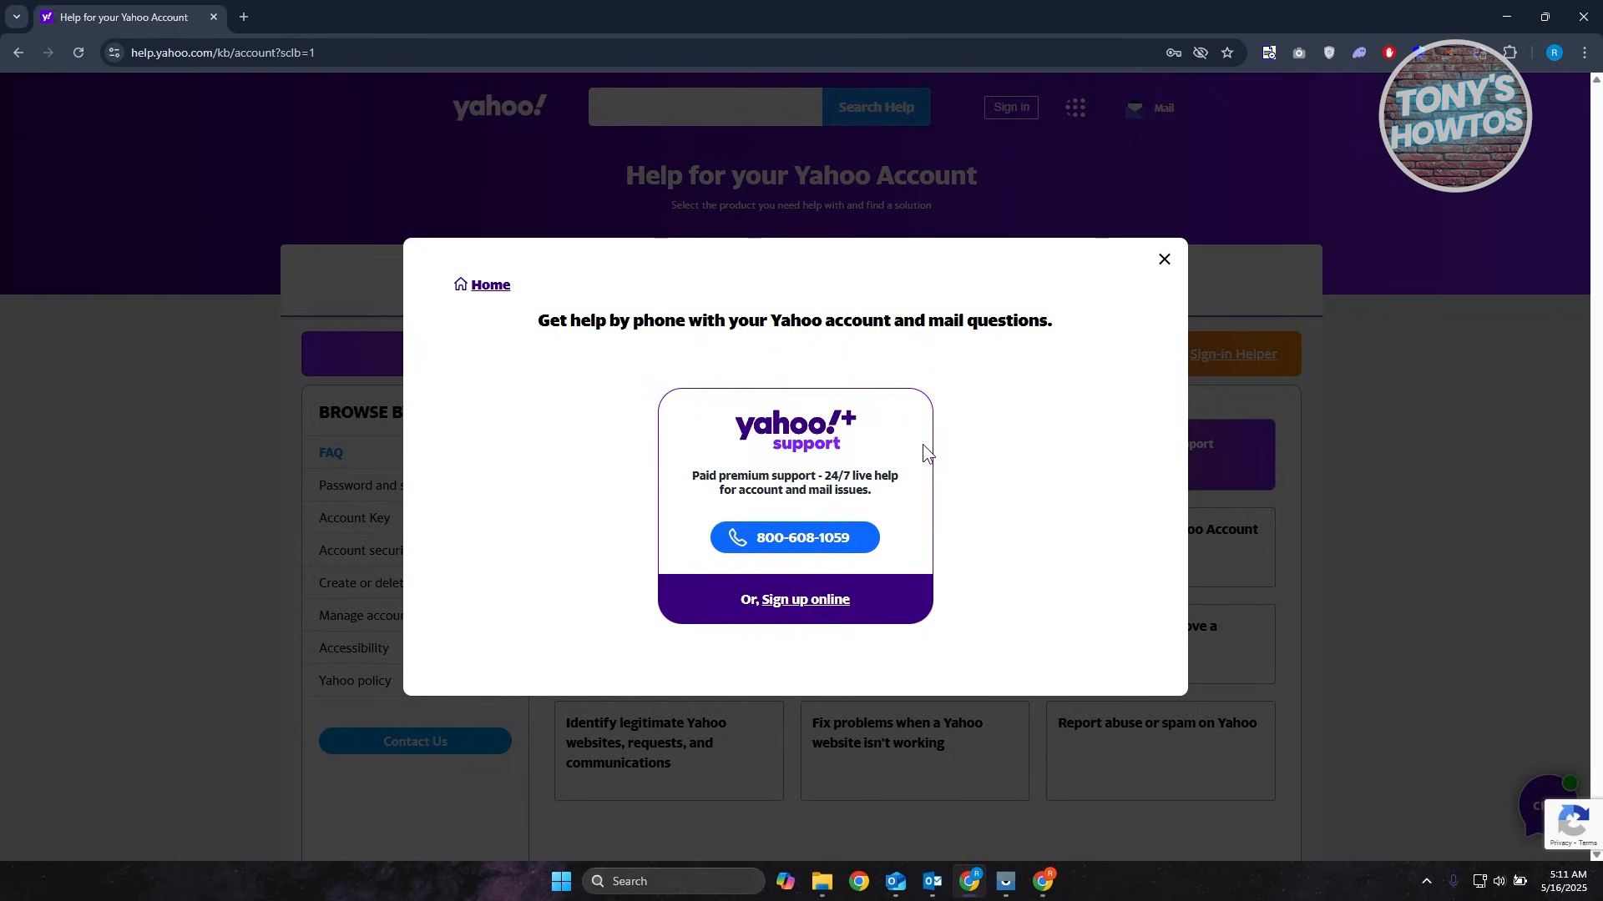
mouse_move(828, 532)
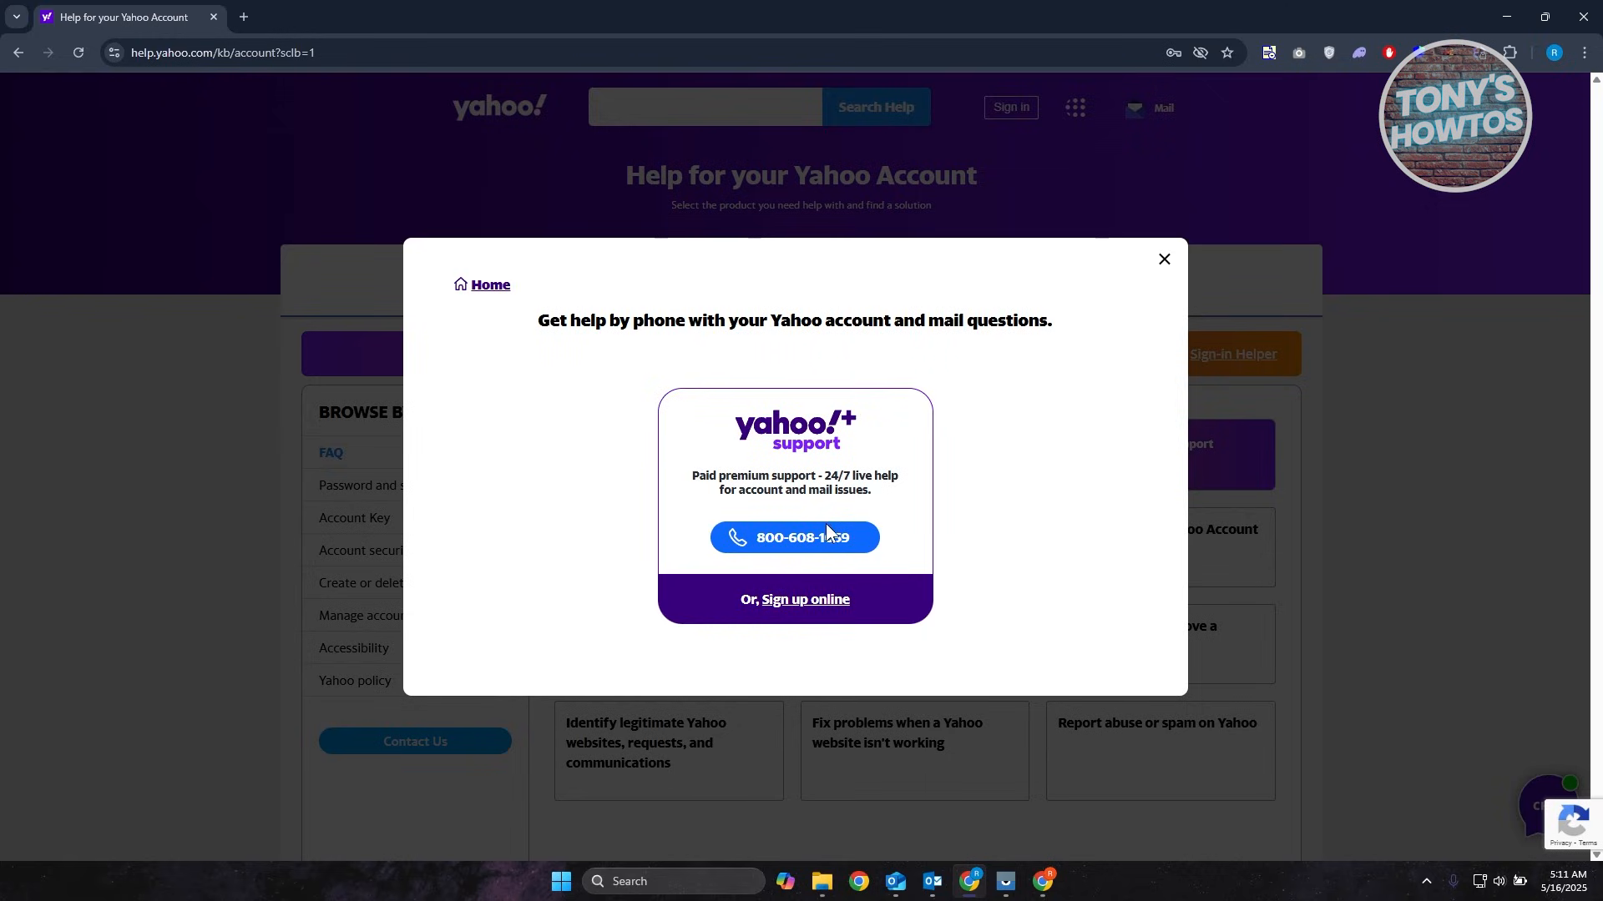
mouse_move(813, 551)
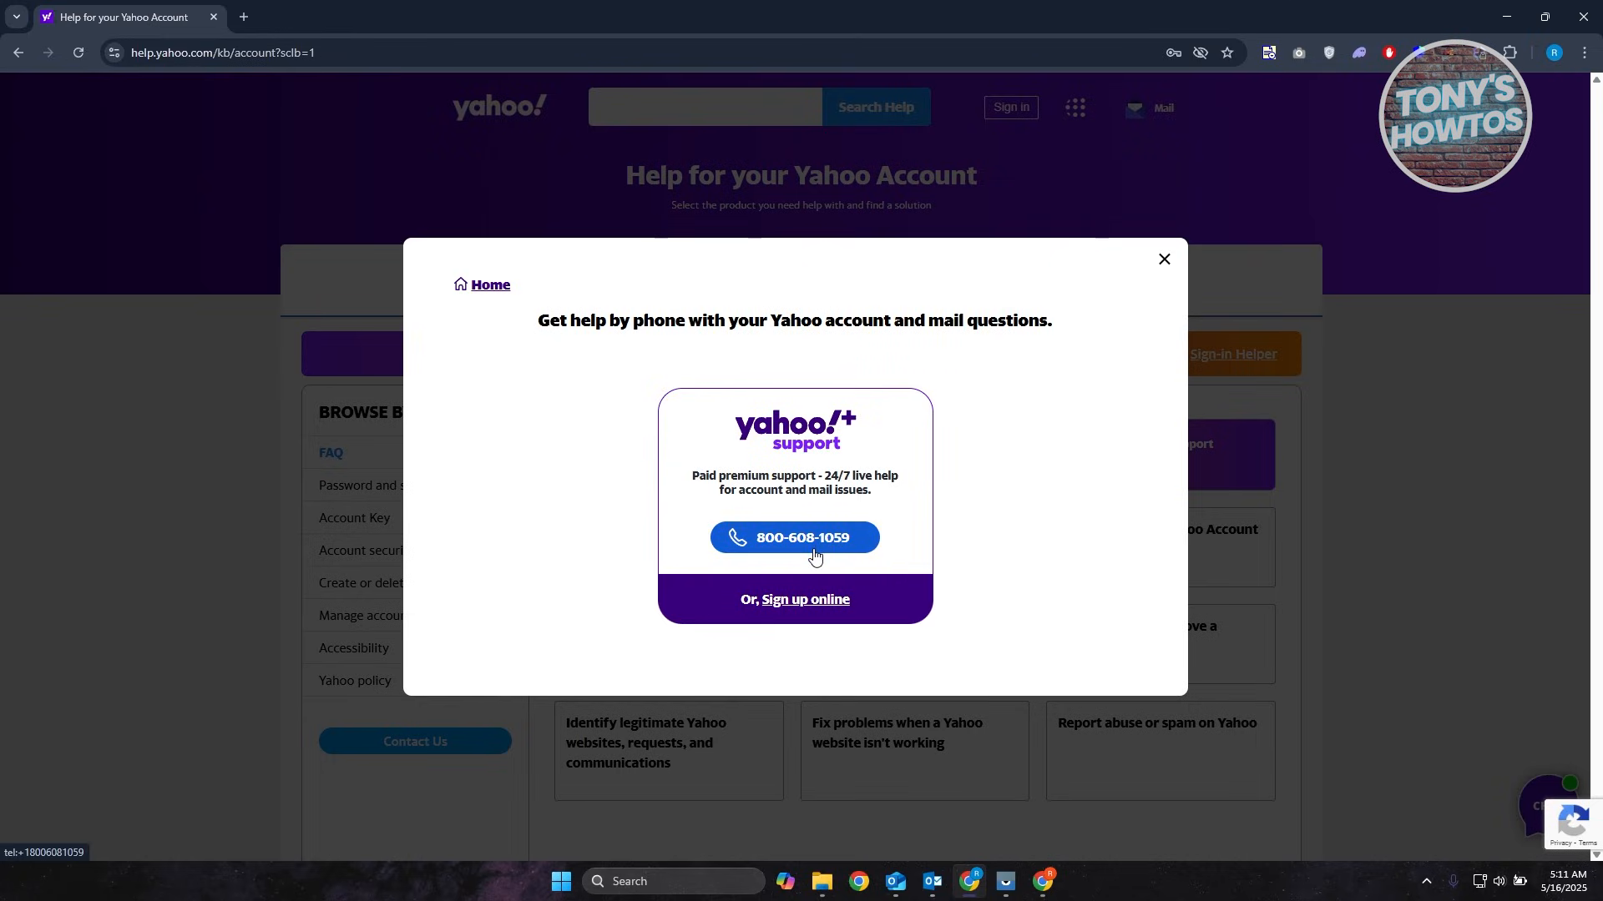